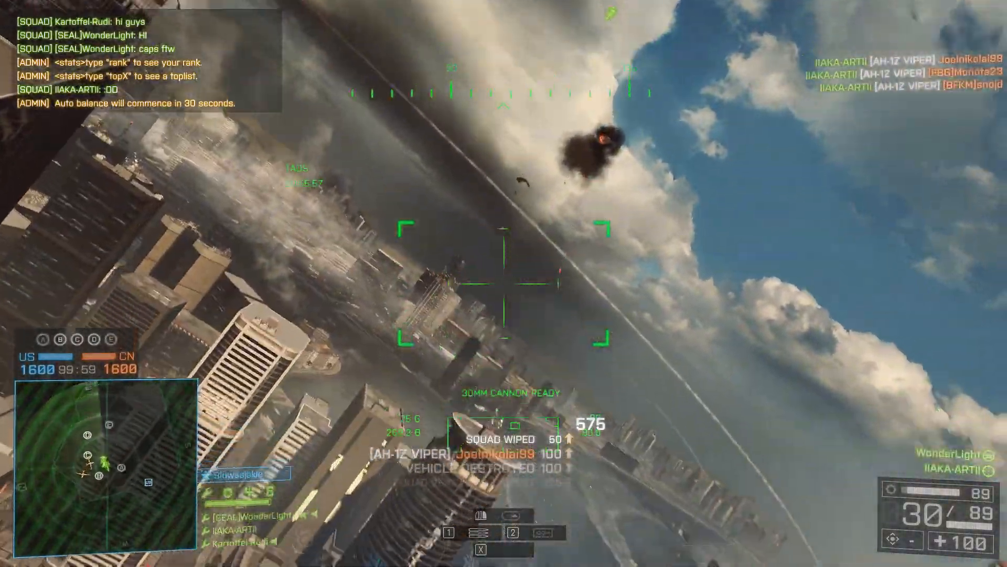
{"action": "mouse_move", "coordinate": [504, 283]}
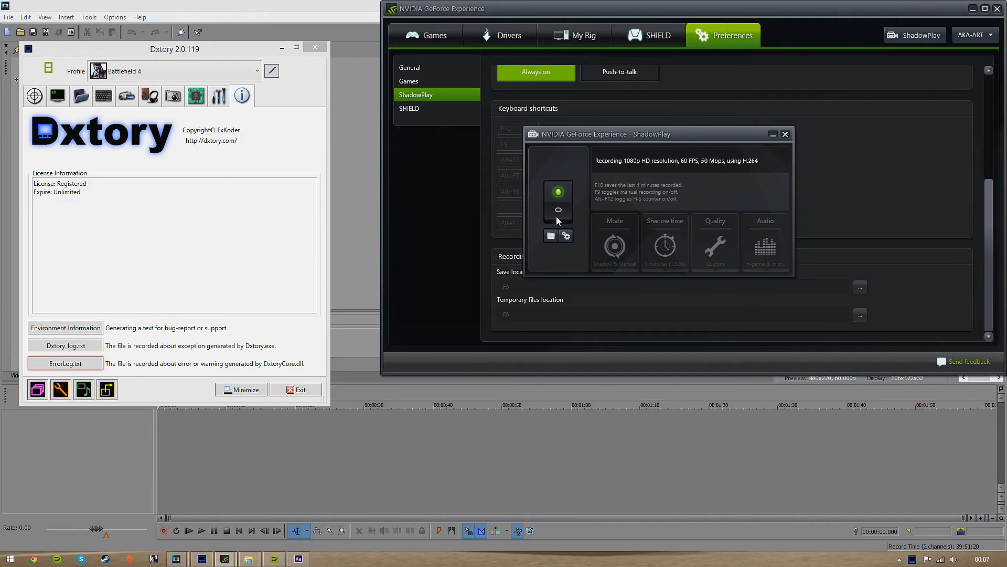
{"action": "mouse_move", "coordinate": [557, 206]}
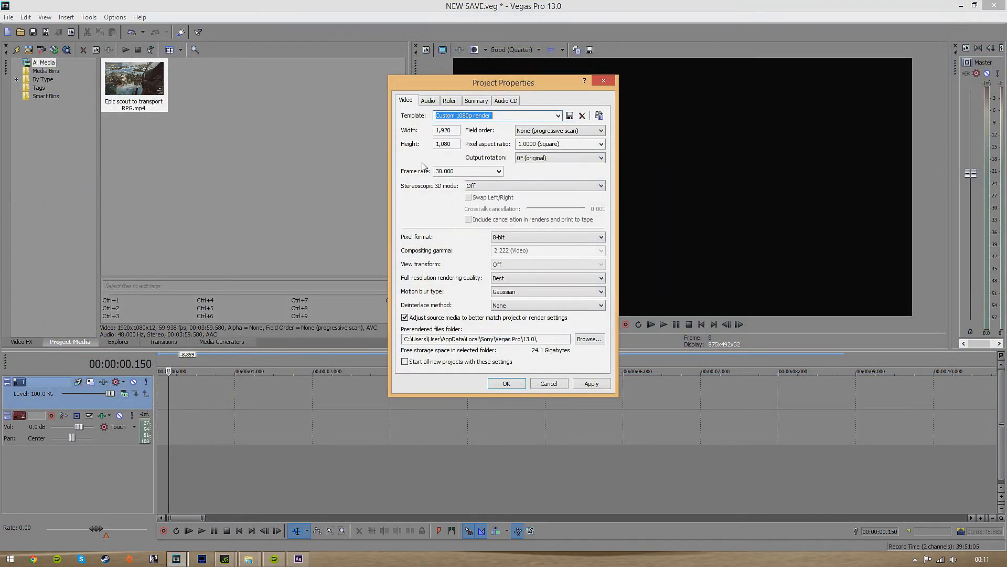
Apply the inprogress 1920x1080 60 fps project template and place the RPG clip on the timeline
{"action": "left_click", "coordinate": [556, 116]}
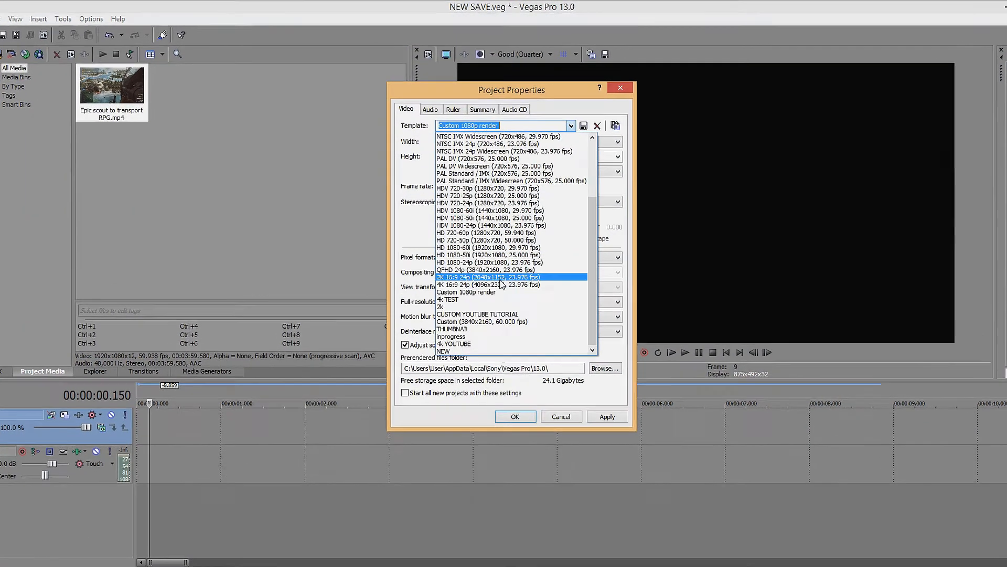
{"action": "left_click", "coordinate": [452, 336]}
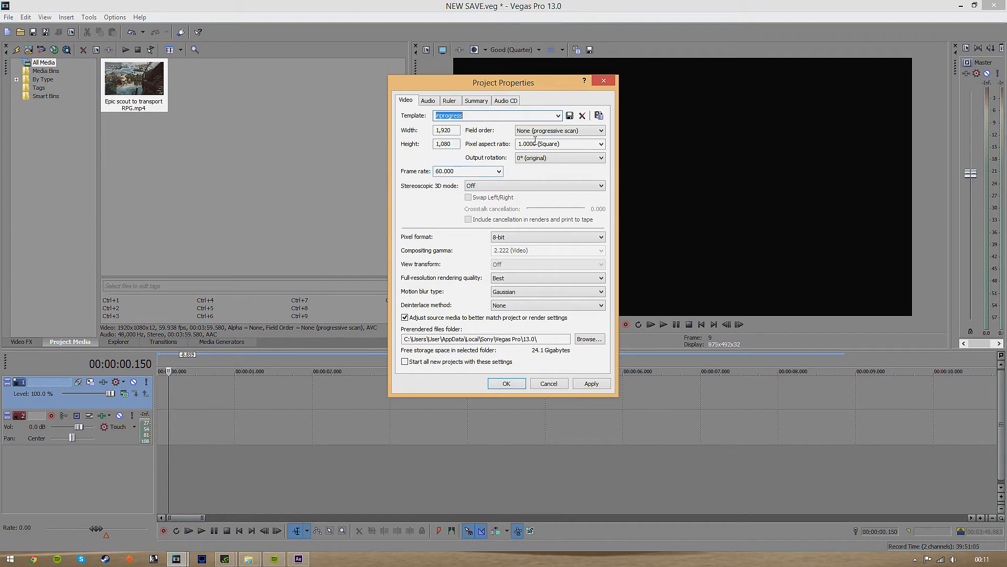
{"action": "left_click", "coordinate": [506, 383]}
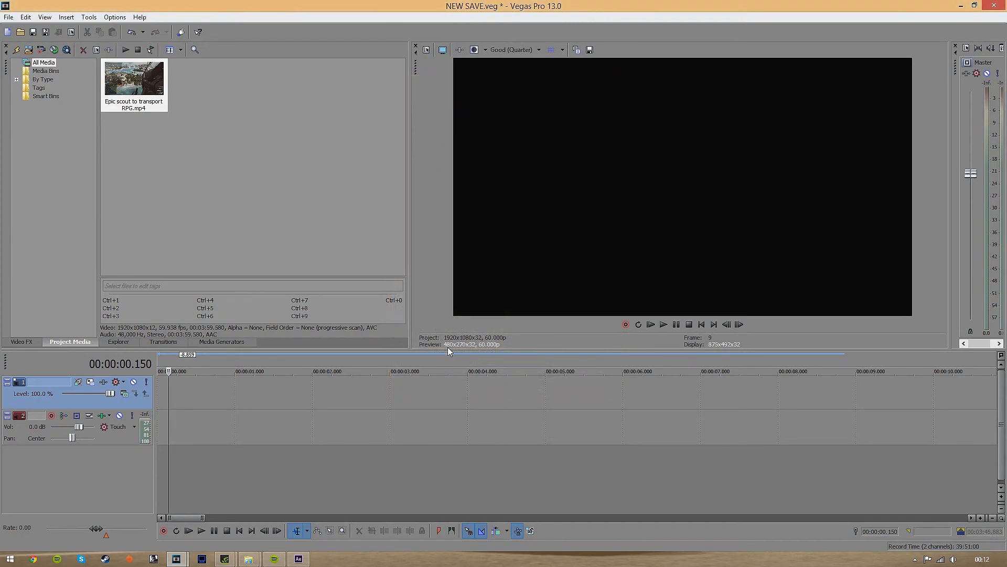
{"action": "left_click", "coordinate": [539, 49]}
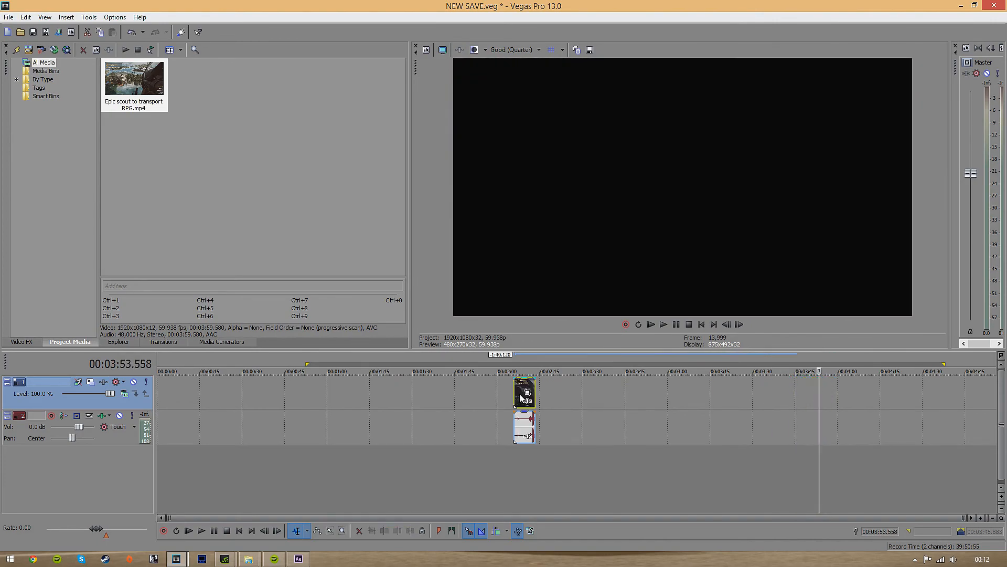
Disable resampling in the clip event's properties and trim it around the RPG kill
{"action": "double_click", "coordinate": [524, 391]}
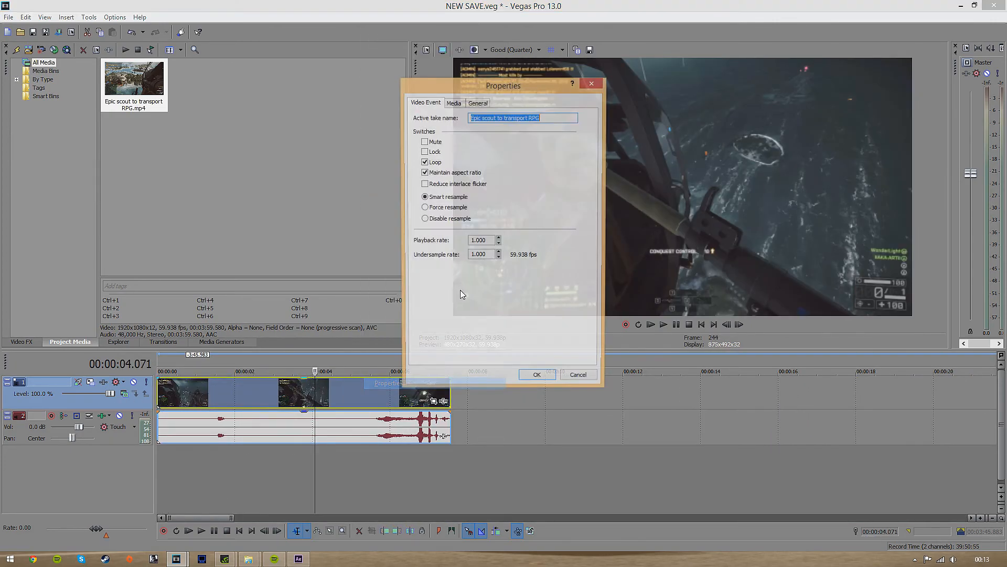
{"action": "left_click", "coordinate": [425, 219]}
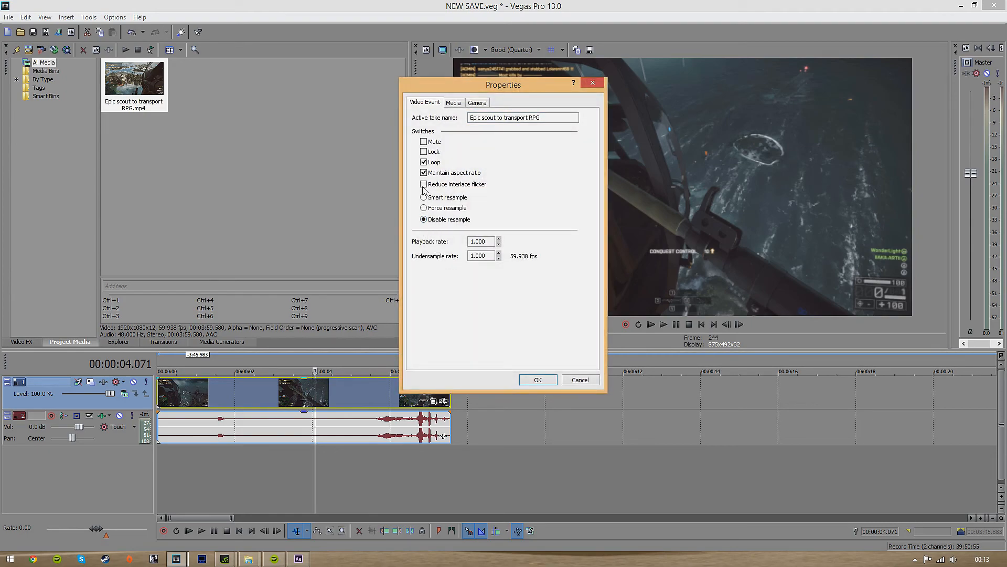
{"action": "left_click", "coordinate": [537, 379]}
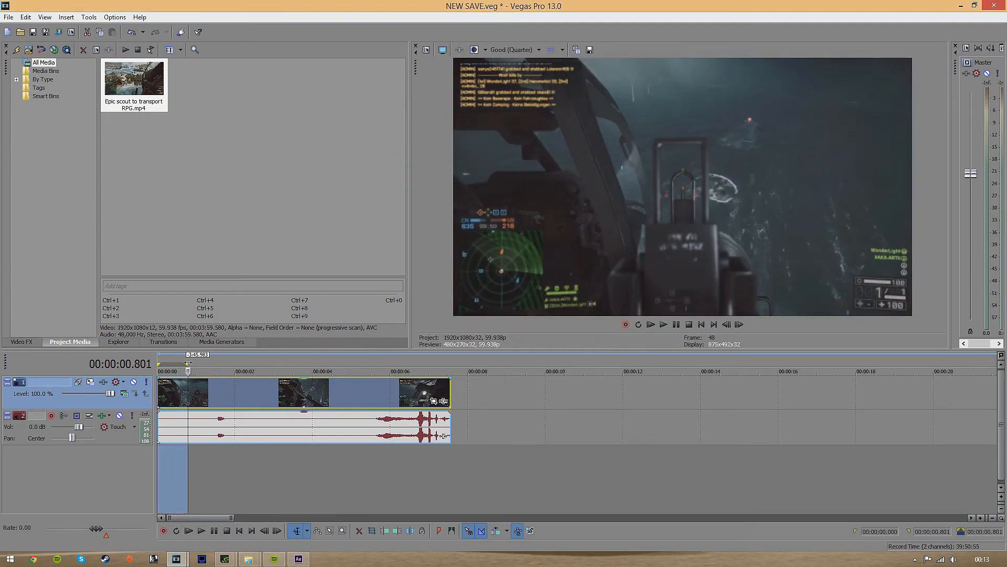
{"action": "left_click", "coordinate": [329, 370]}
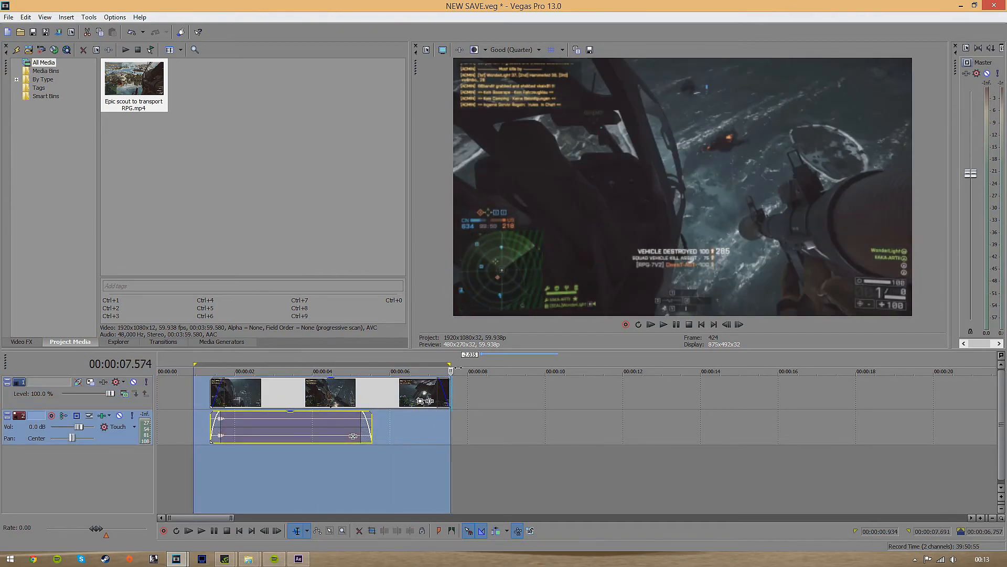
Preview the trimmed clip by playing and stopping the loop region
{"action": "left_click", "coordinate": [664, 324]}
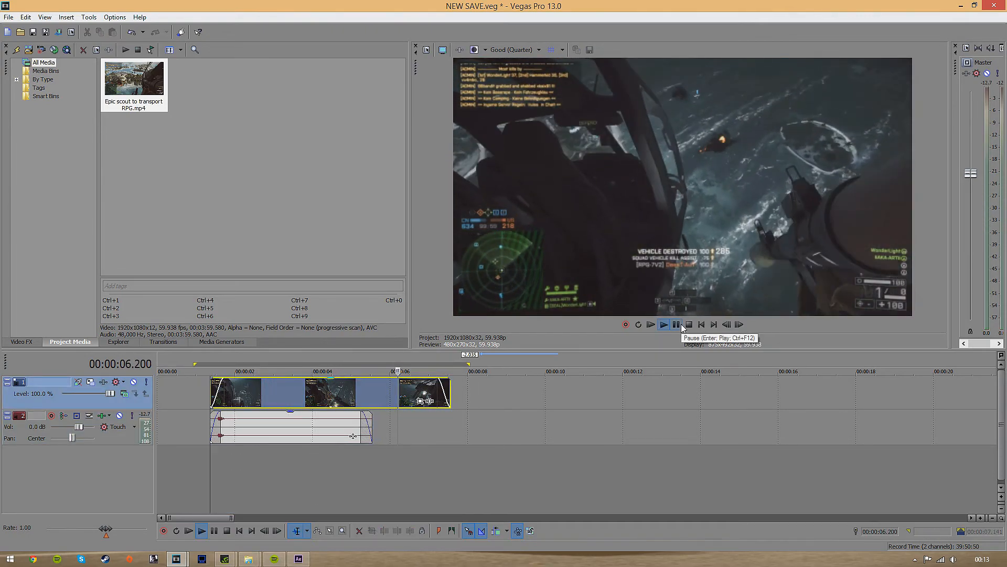
{"action": "left_click", "coordinate": [676, 324]}
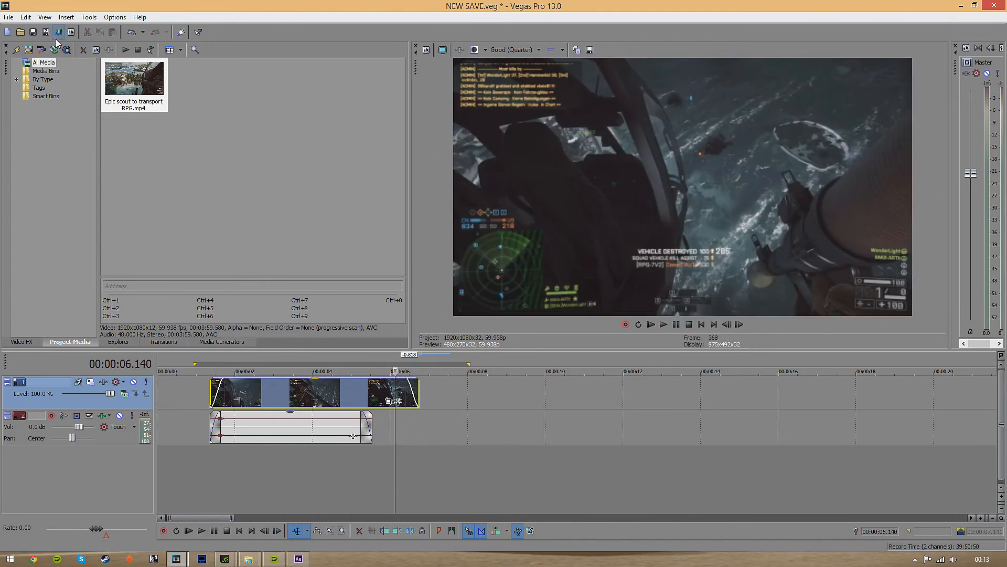
{"action": "mouse_move", "coordinate": [109, 243]}
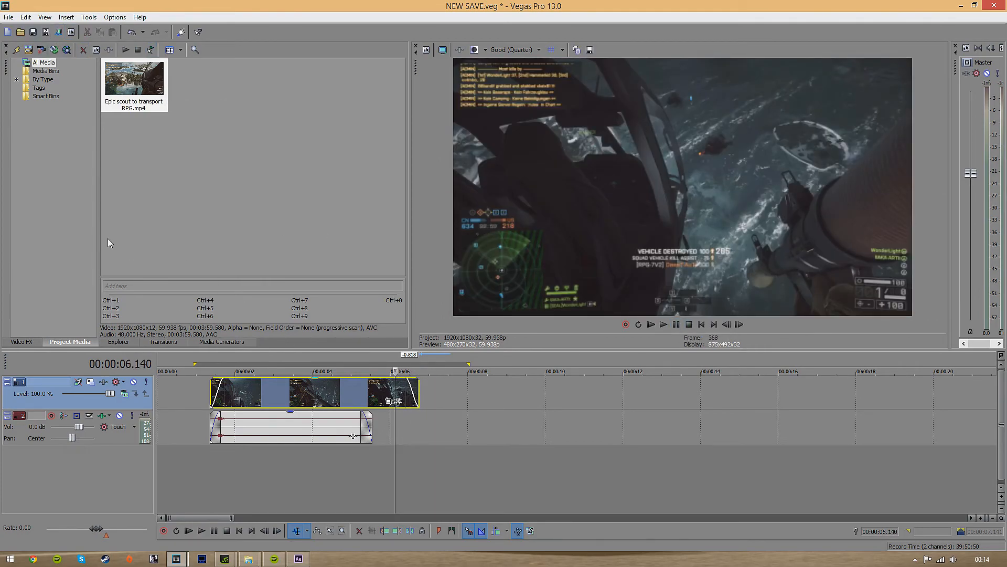
{"action": "left_click", "coordinate": [8, 17]}
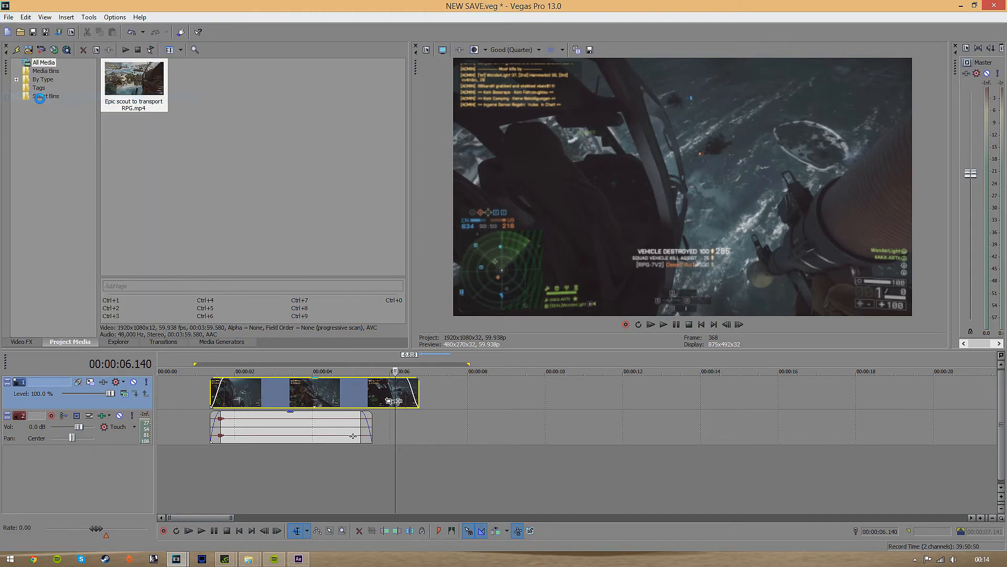
In Render As, choose the Video for Windows TEST 1 template and view its custom settings
{"action": "left_click", "coordinate": [8, 17]}
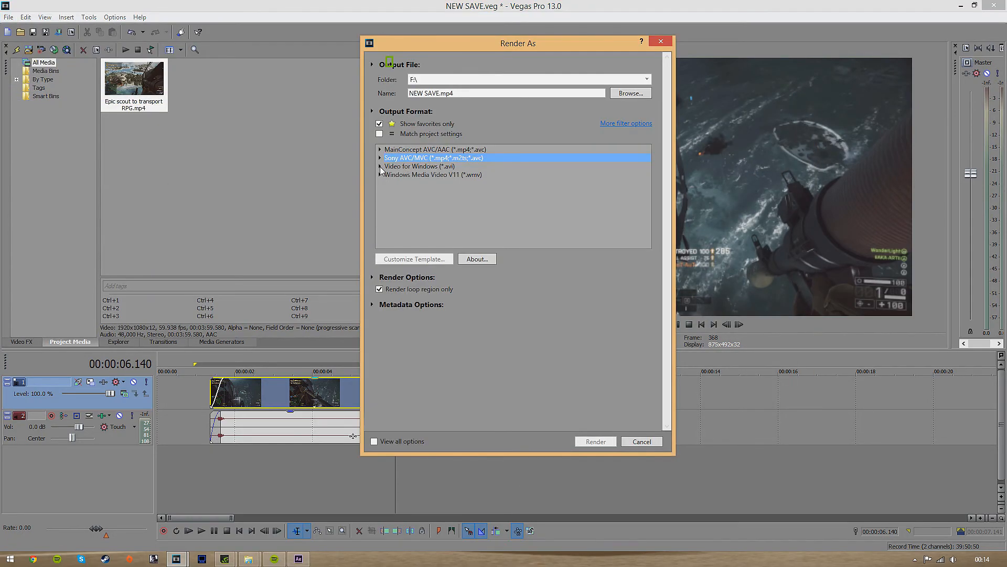
{"action": "mouse_move", "coordinate": [442, 169]}
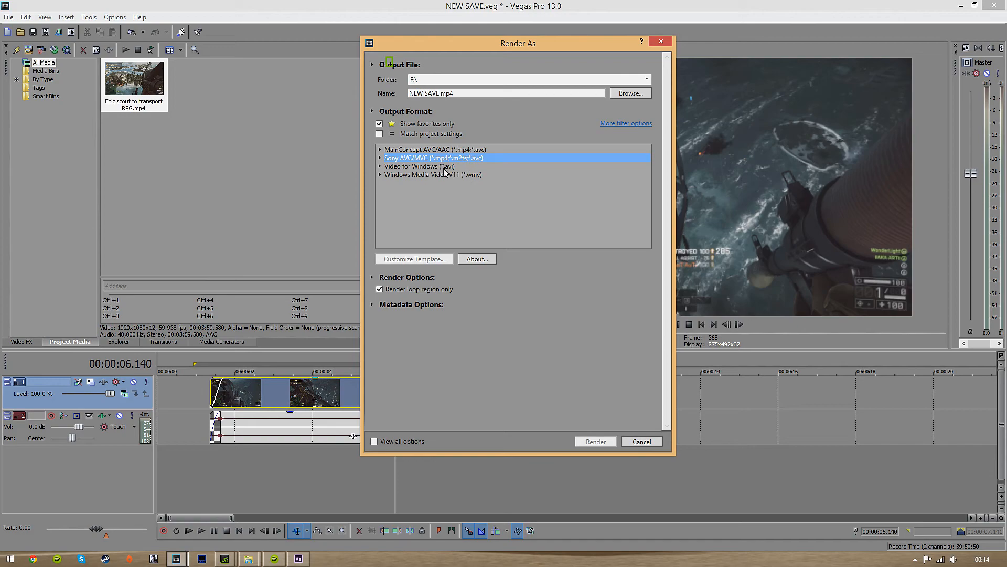
{"action": "left_click", "coordinate": [420, 166]}
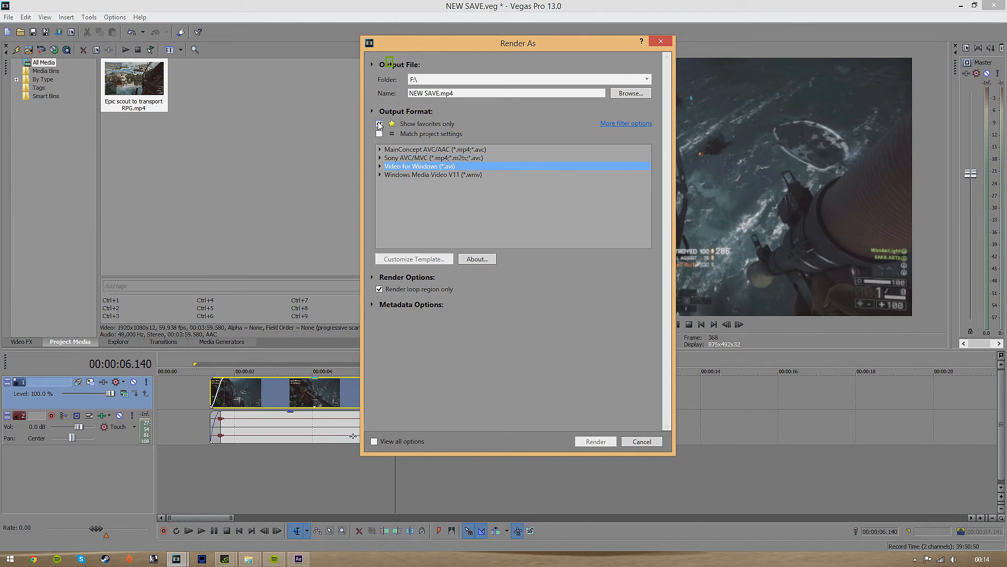
{"action": "left_click", "coordinate": [379, 124]}
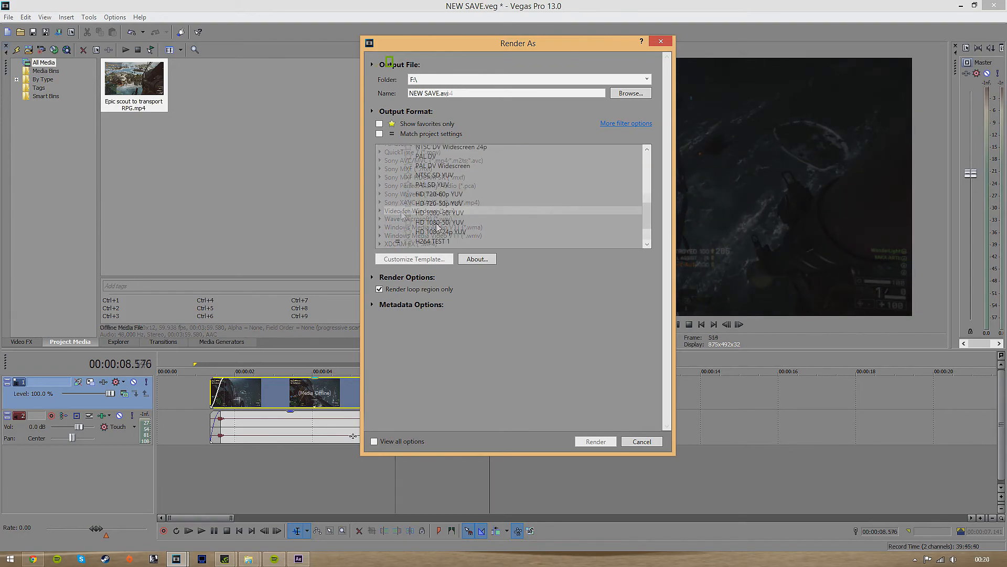
{"action": "left_click", "coordinate": [424, 225]}
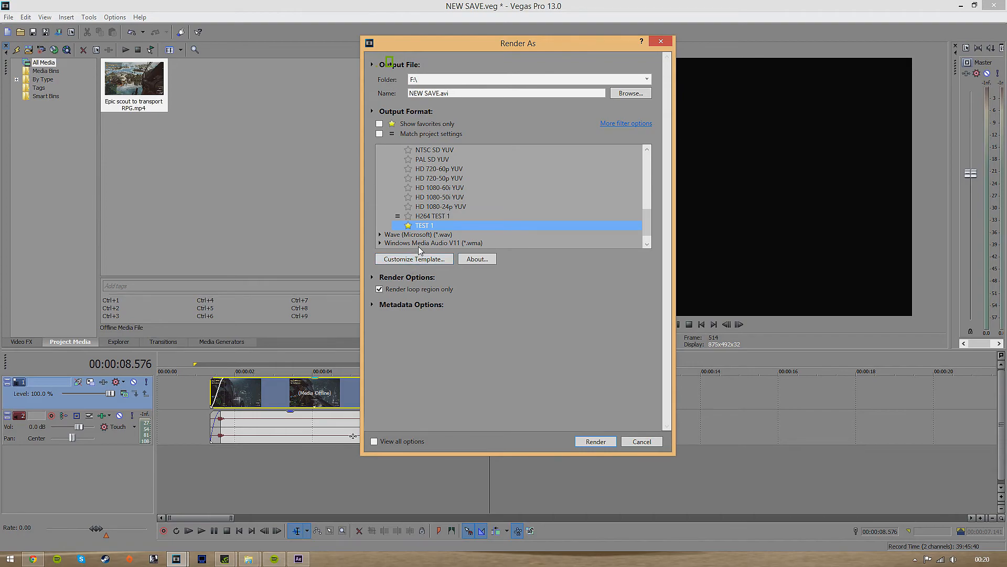
{"action": "left_click", "coordinate": [413, 258]}
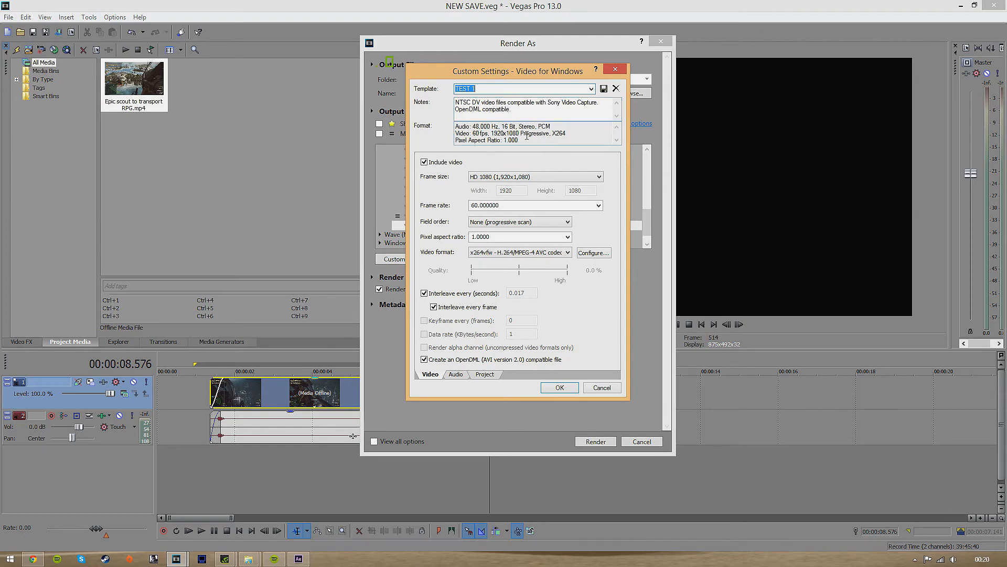
{"action": "mouse_move", "coordinate": [431, 187]}
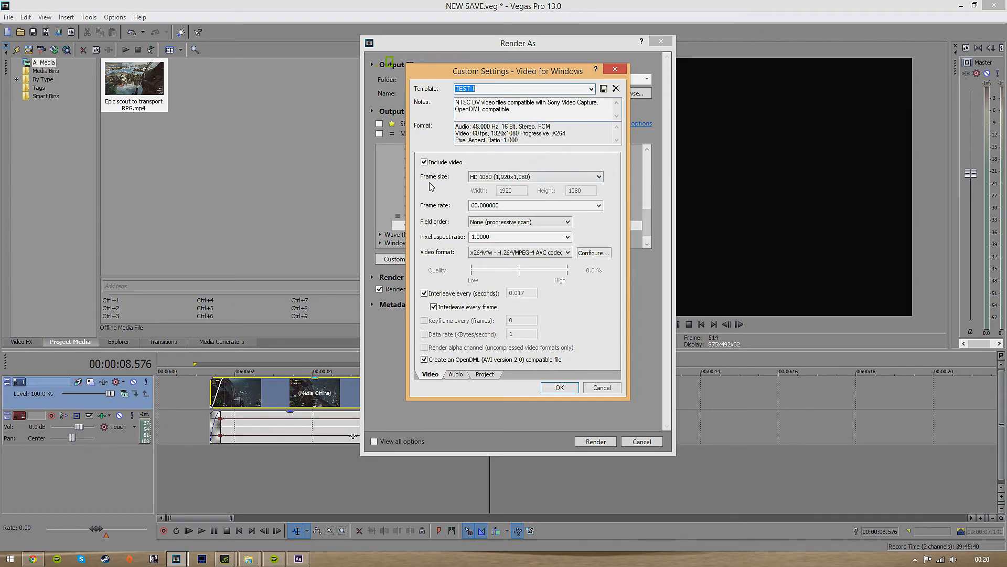
{"action": "mouse_move", "coordinate": [572, 284]}
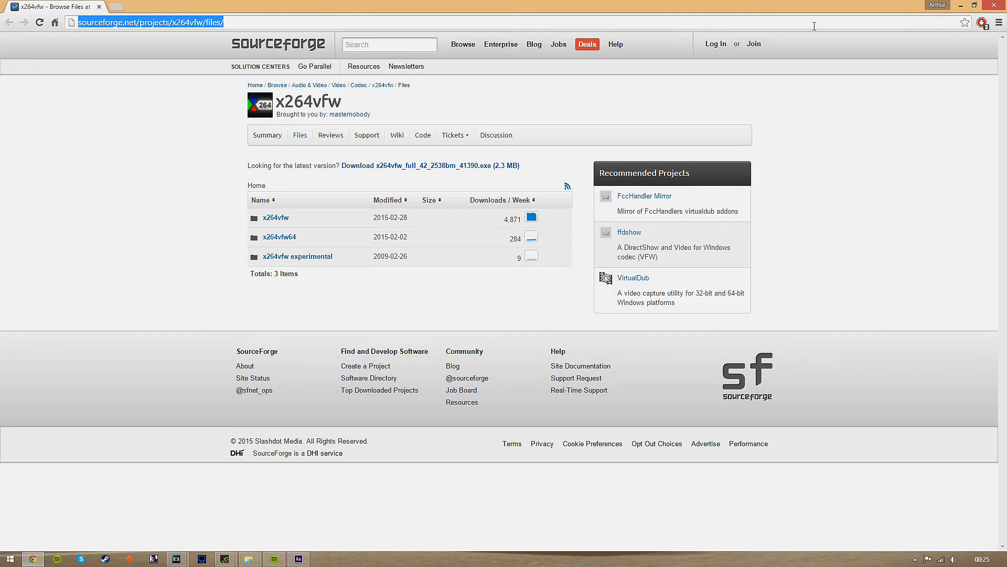
{"action": "mouse_move", "coordinate": [958, 12]}
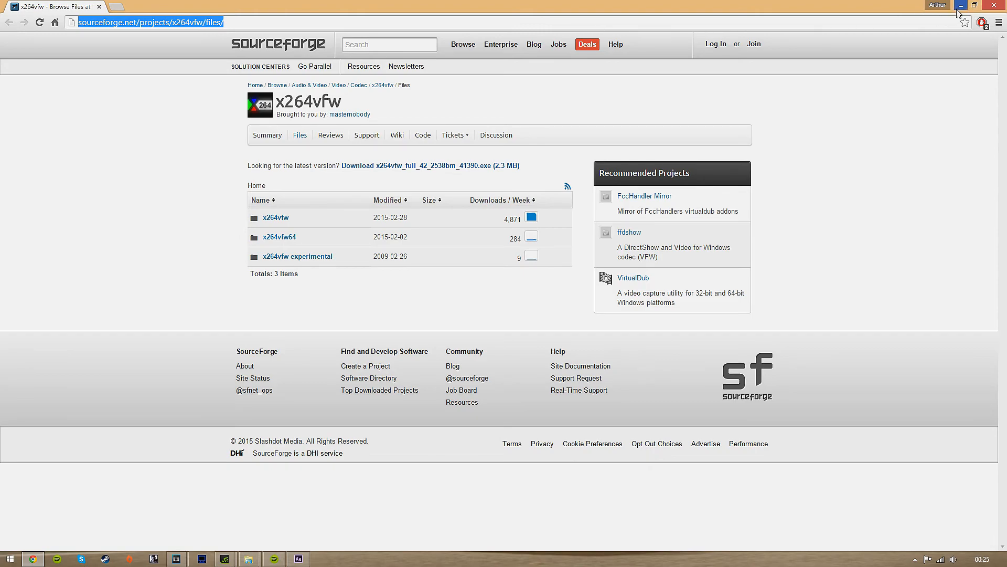
{"action": "mouse_move", "coordinate": [489, 142]}
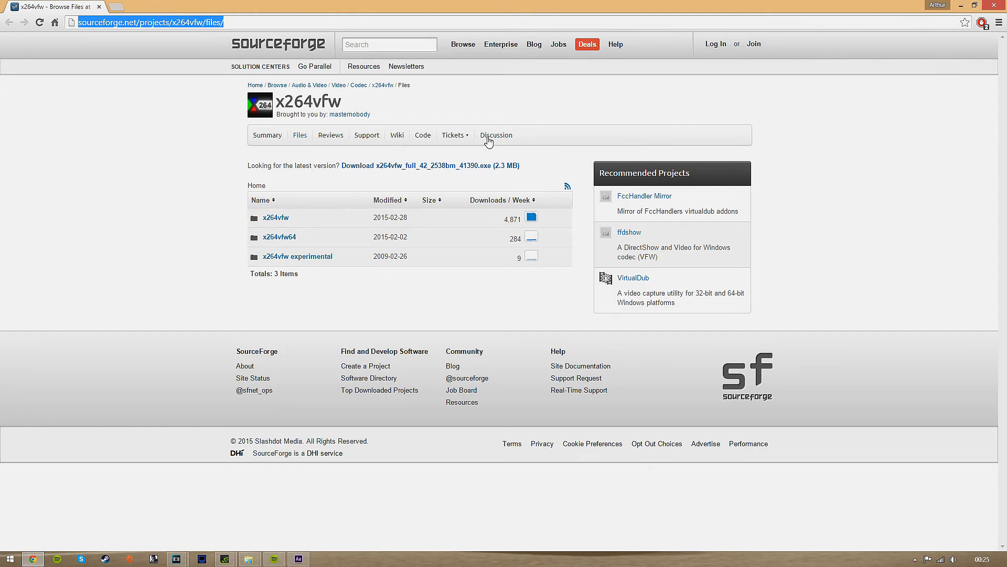
{"action": "mouse_move", "coordinate": [481, 165]}
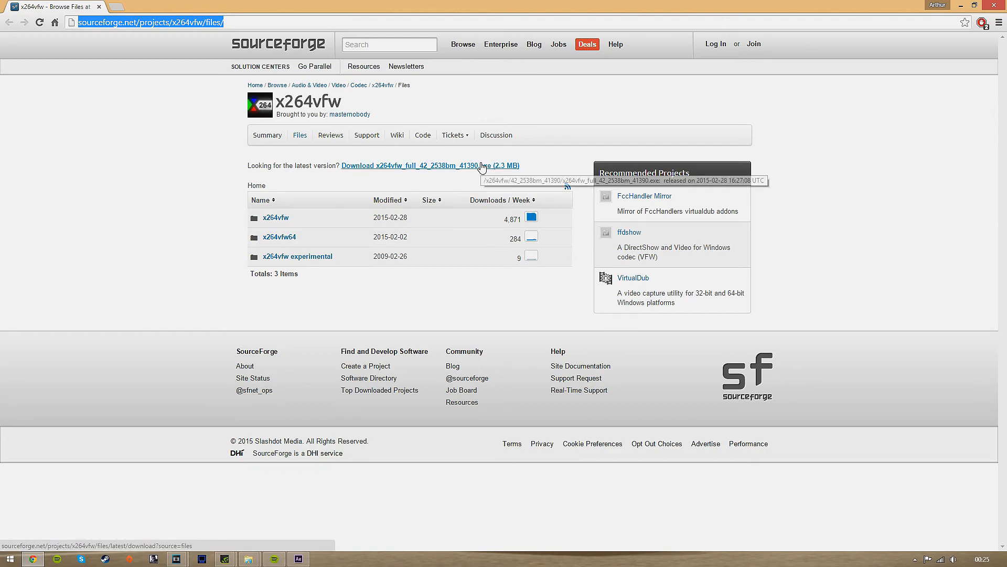
Start the x264vfw installer download from SourceForge and return to Vegas
{"action": "left_click", "coordinate": [412, 165]}
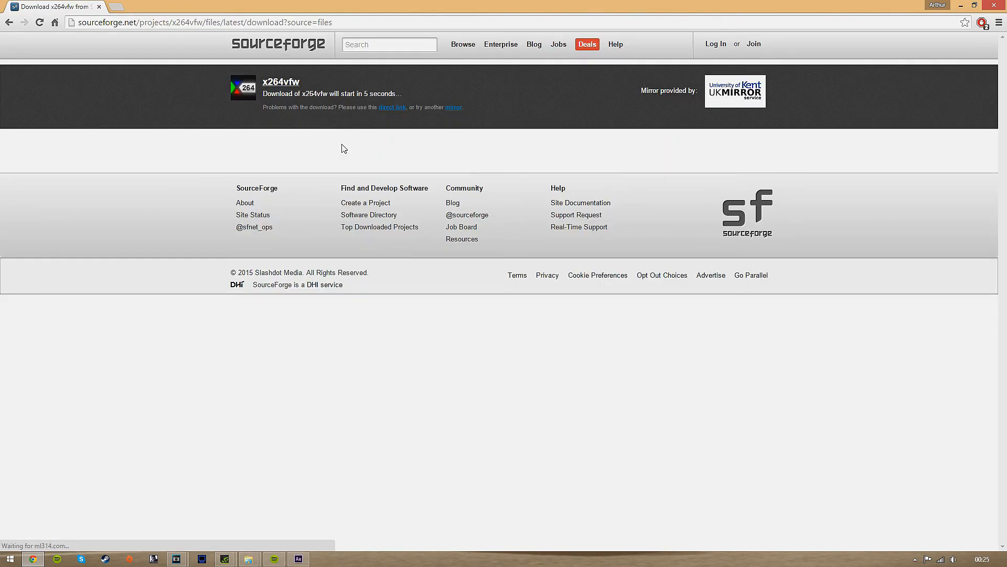
{"action": "mouse_move", "coordinate": [221, 95]}
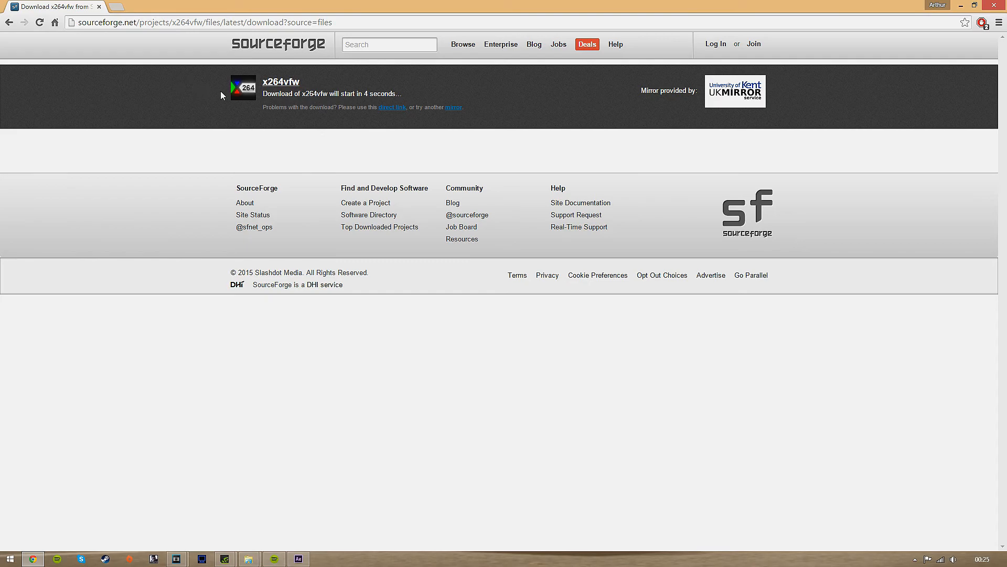
{"action": "left_click", "coordinate": [10, 22]}
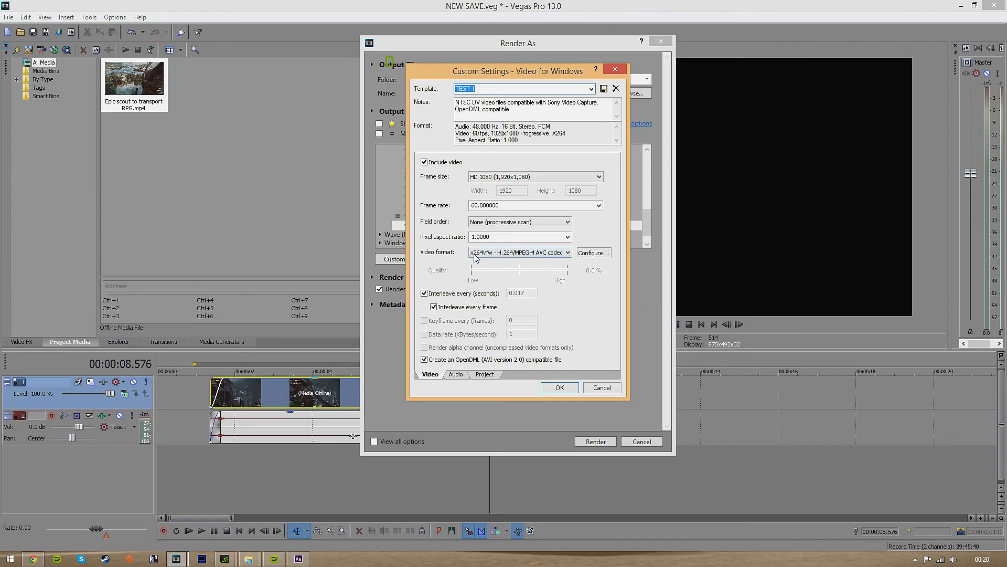
{"action": "left_click", "coordinate": [566, 252]}
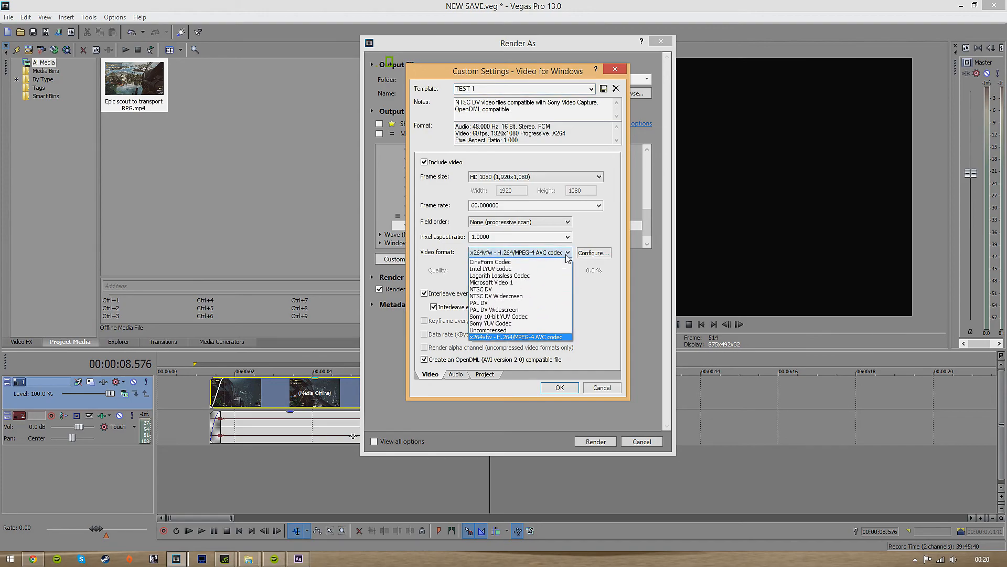
{"action": "mouse_move", "coordinate": [548, 262]}
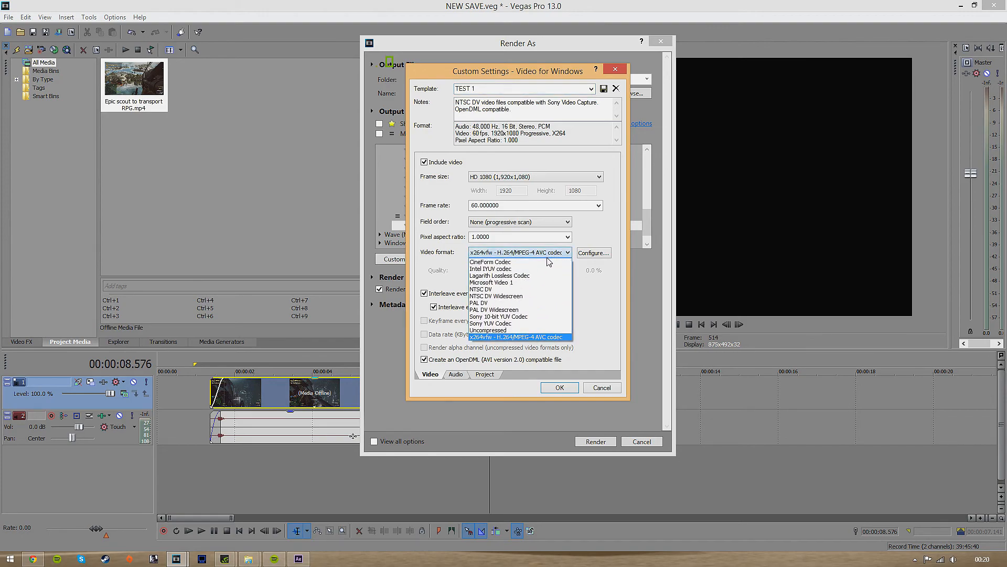
{"action": "mouse_move", "coordinate": [492, 338]}
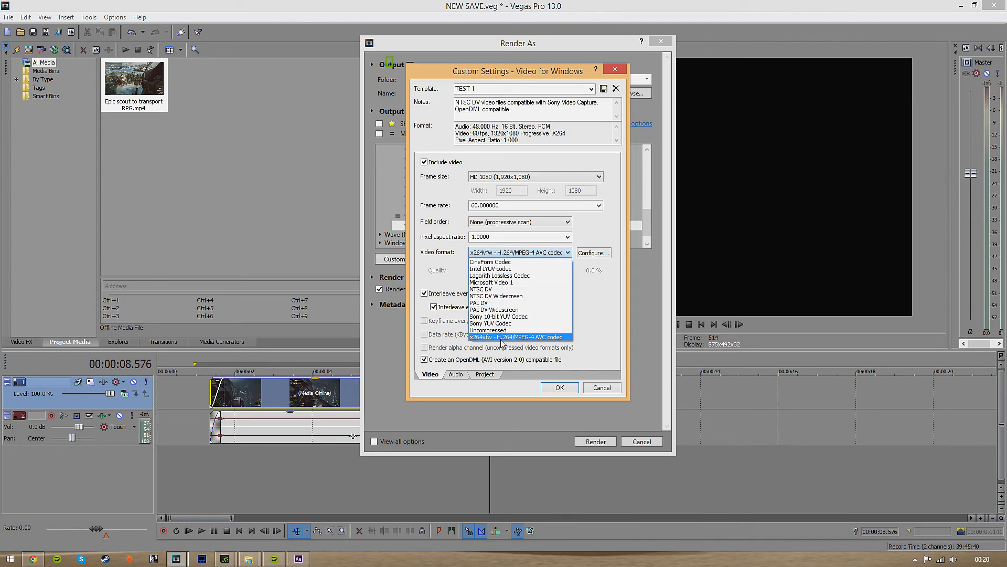
{"action": "mouse_move", "coordinate": [490, 342]}
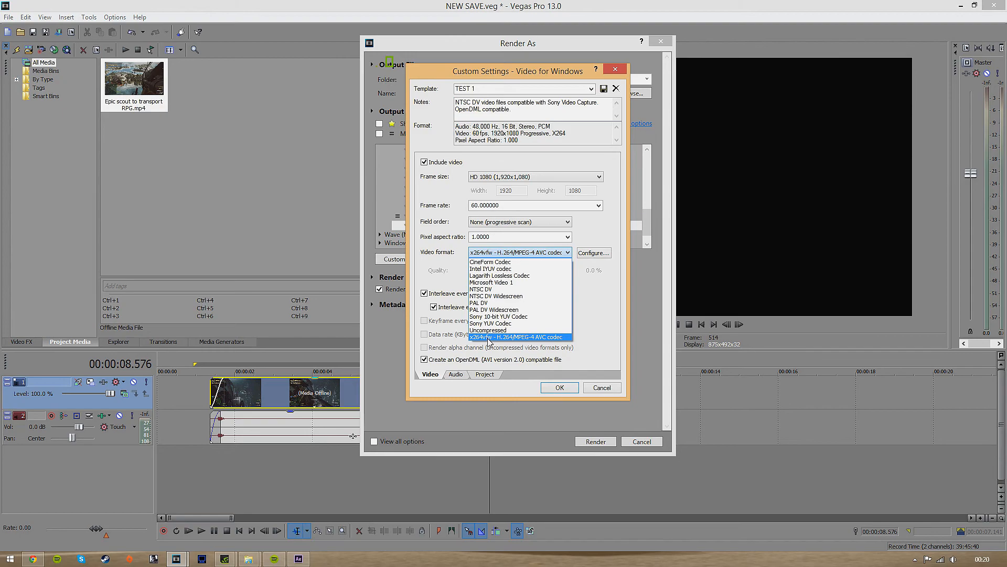
{"action": "left_click", "coordinate": [518, 336]}
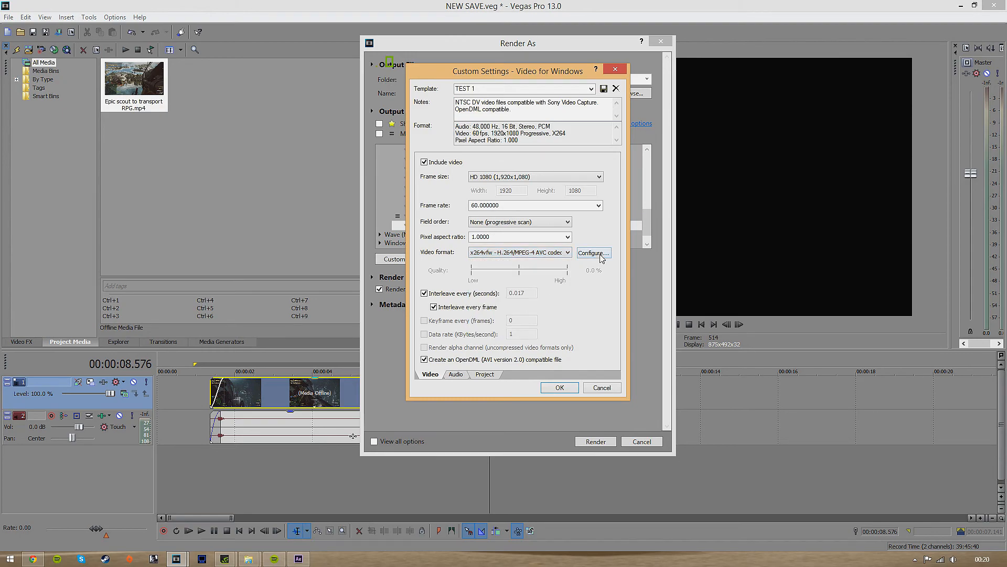
Show the x264vfw encoder configuration: Slow preset, High profile, zero latency, 16000 kbit/s
{"action": "left_click", "coordinate": [592, 252]}
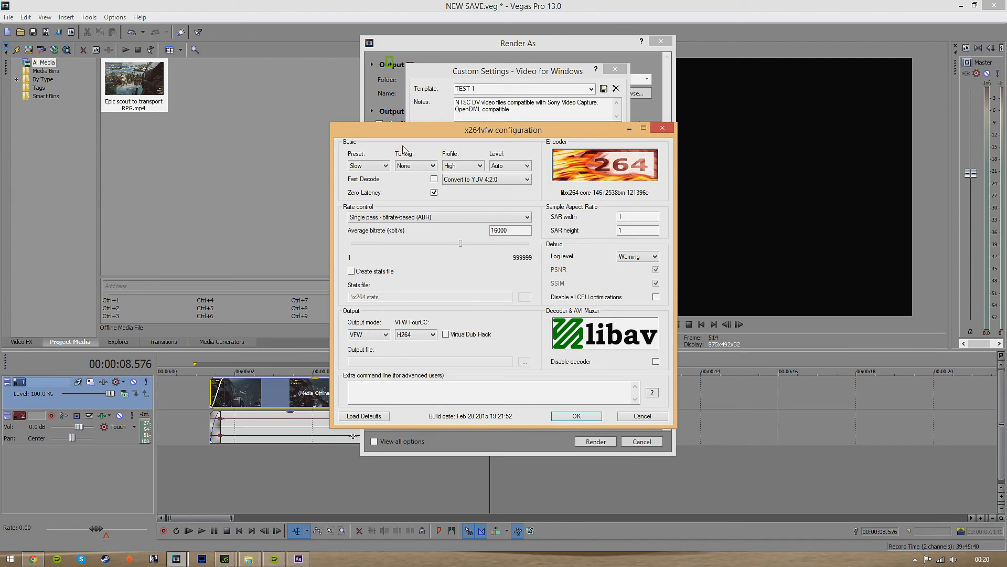
{"action": "mouse_move", "coordinate": [604, 154]}
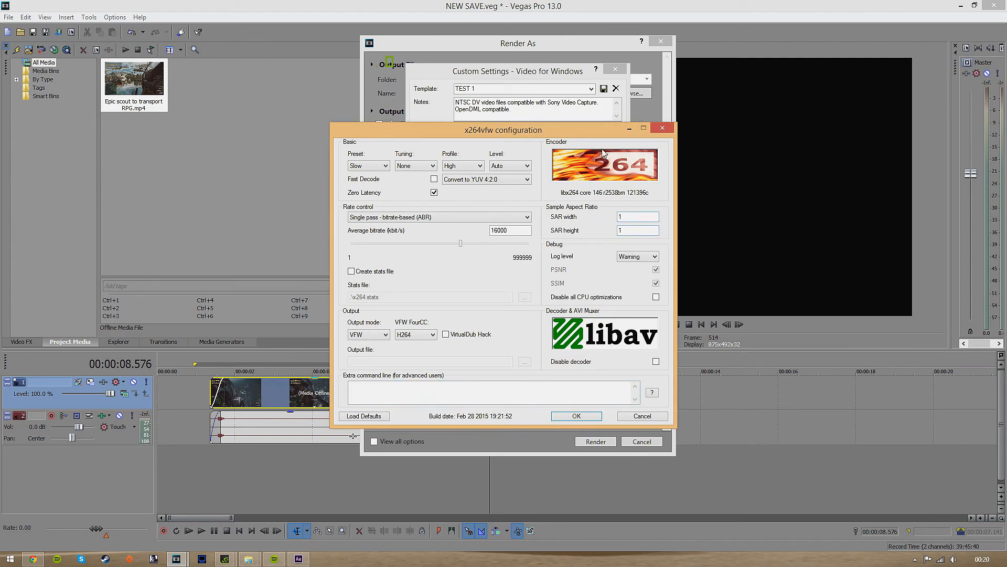
{"action": "mouse_move", "coordinate": [339, 127]}
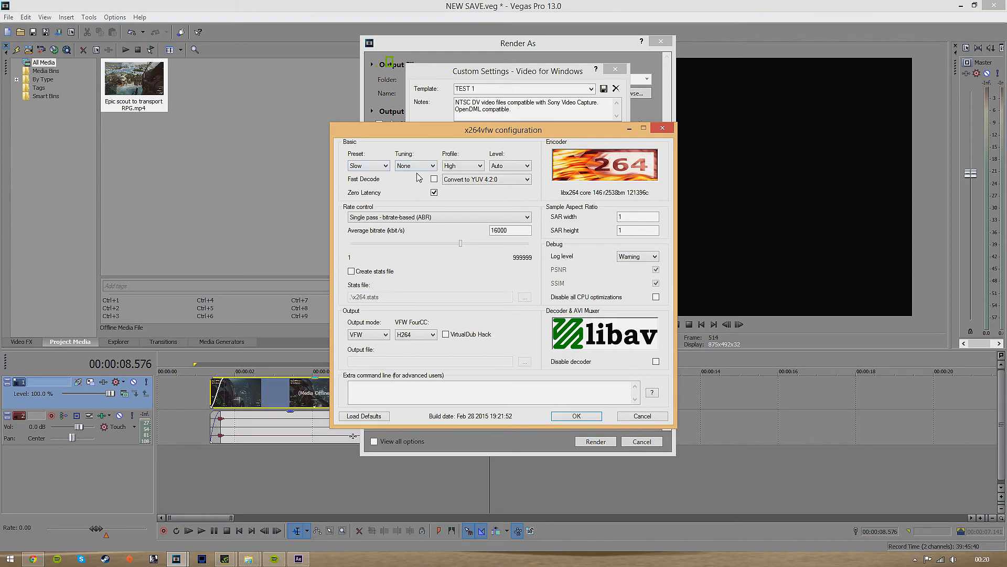
{"action": "mouse_move", "coordinate": [384, 197]}
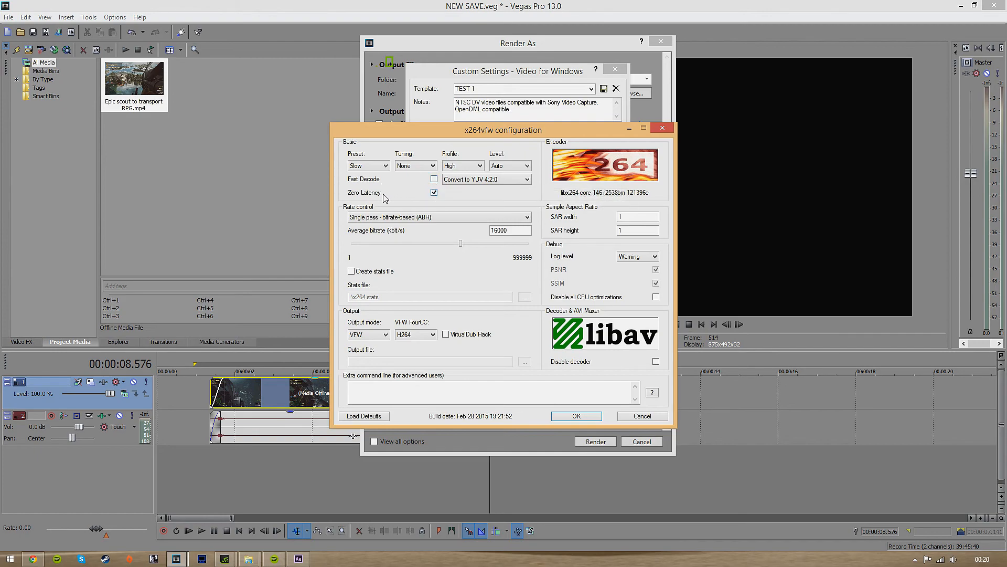
{"action": "mouse_move", "coordinate": [462, 166]}
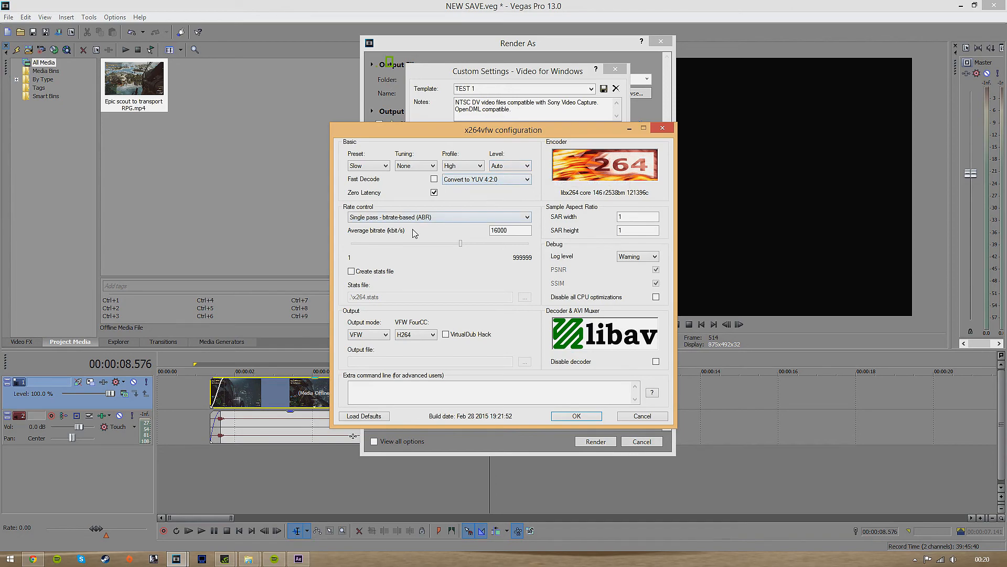
{"action": "mouse_move", "coordinate": [429, 217]}
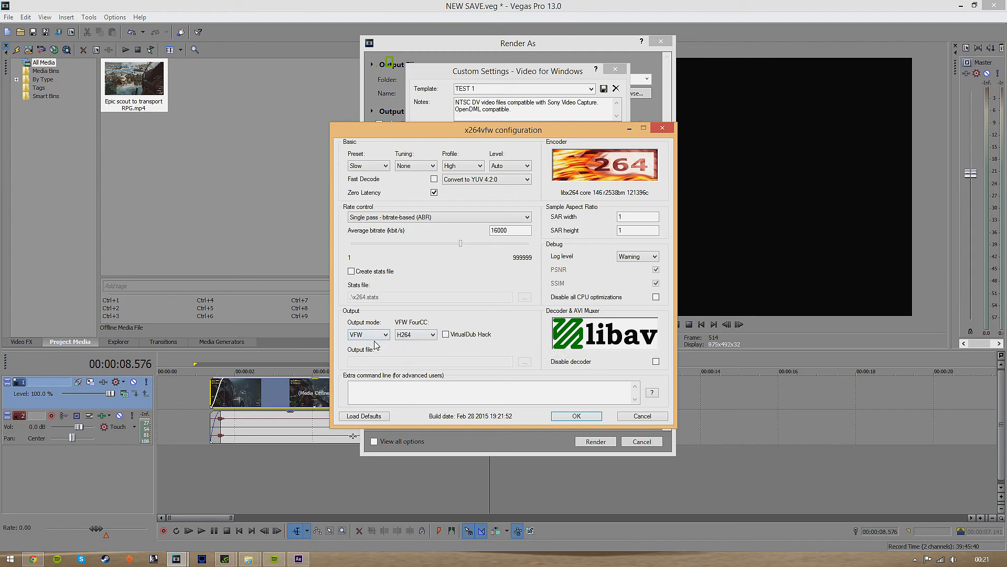
{"action": "mouse_move", "coordinate": [421, 339]}
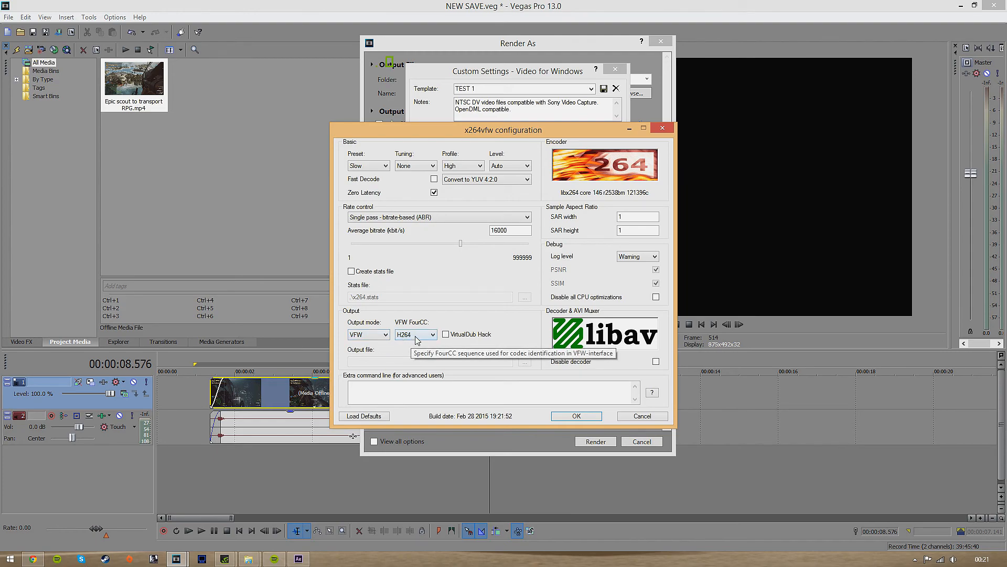
{"action": "mouse_move", "coordinate": [640, 239]}
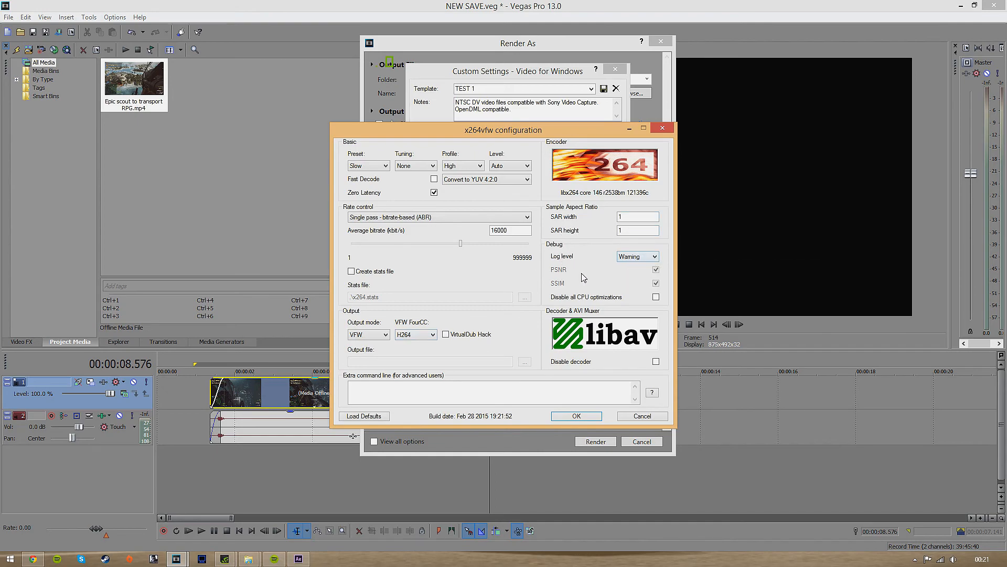
{"action": "mouse_move", "coordinate": [578, 357]}
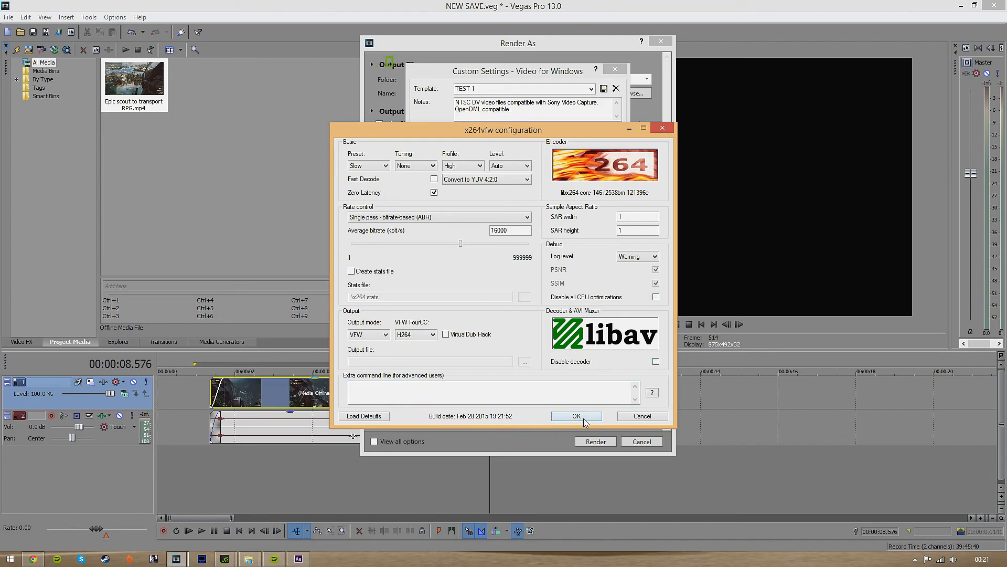
{"action": "mouse_move", "coordinate": [321, 475]}
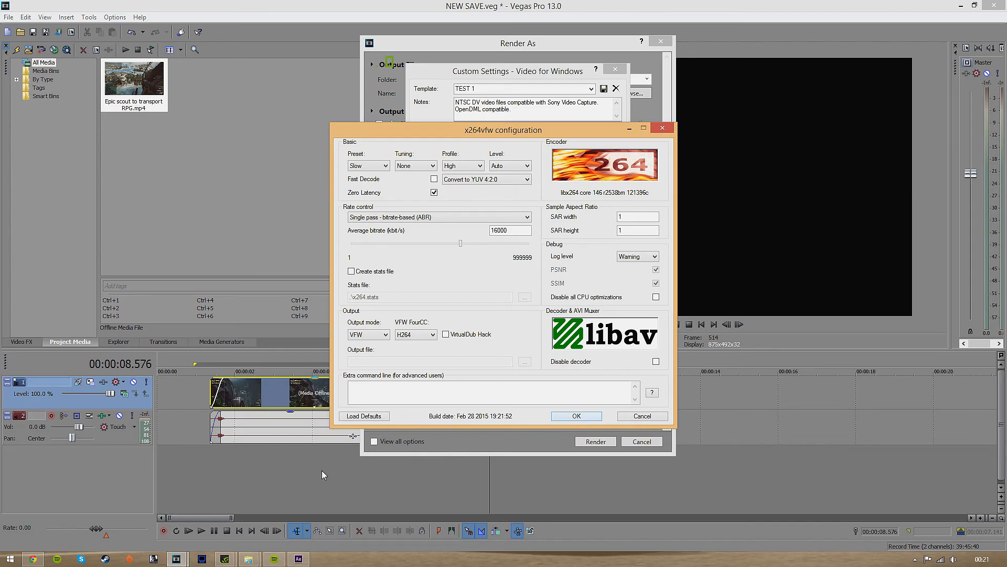
Accept the x264vfw settings, then review the template's Audio and Project (Best quality) tabs
{"action": "left_click", "coordinate": [576, 416]}
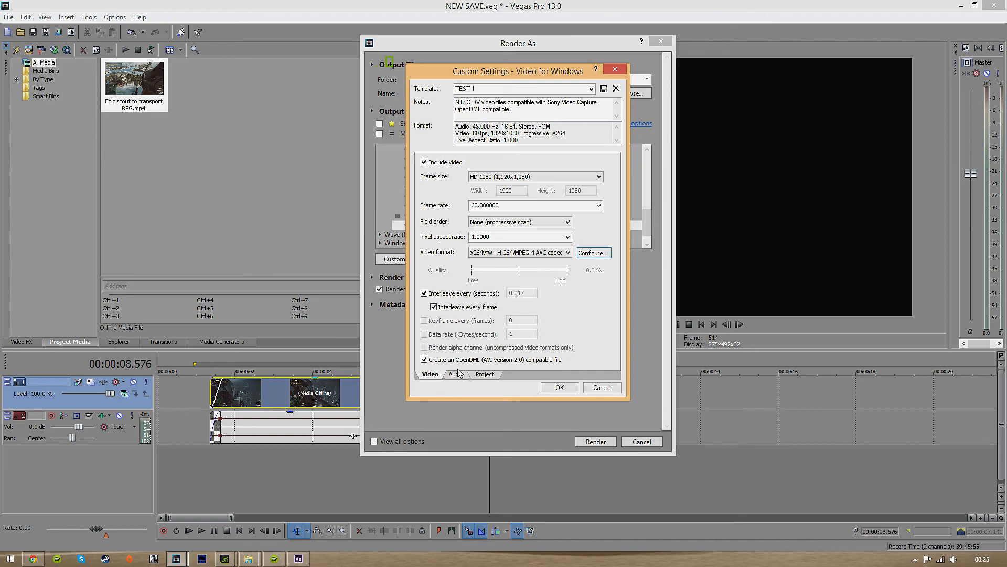
{"action": "mouse_move", "coordinate": [454, 323]}
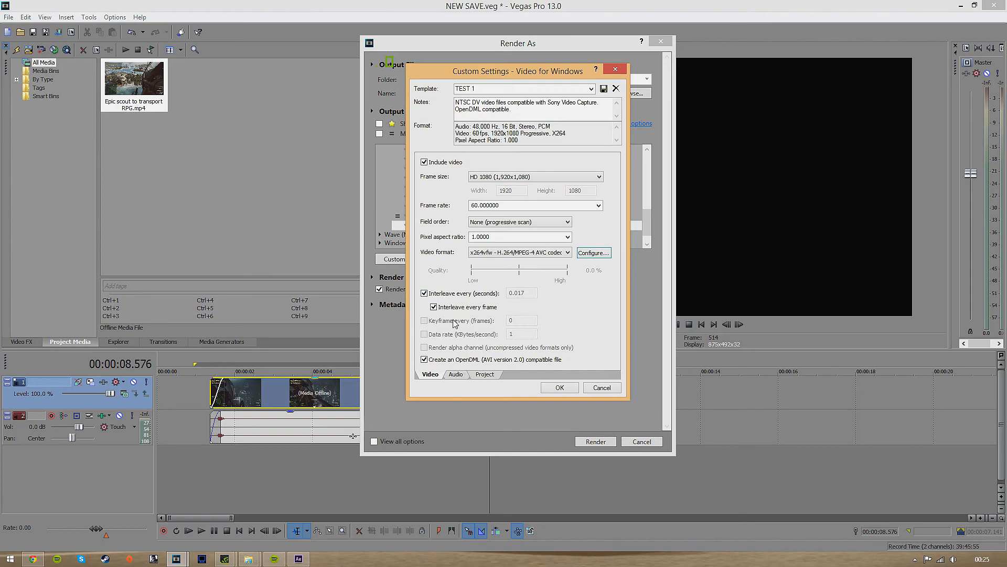
{"action": "left_click", "coordinate": [456, 374]}
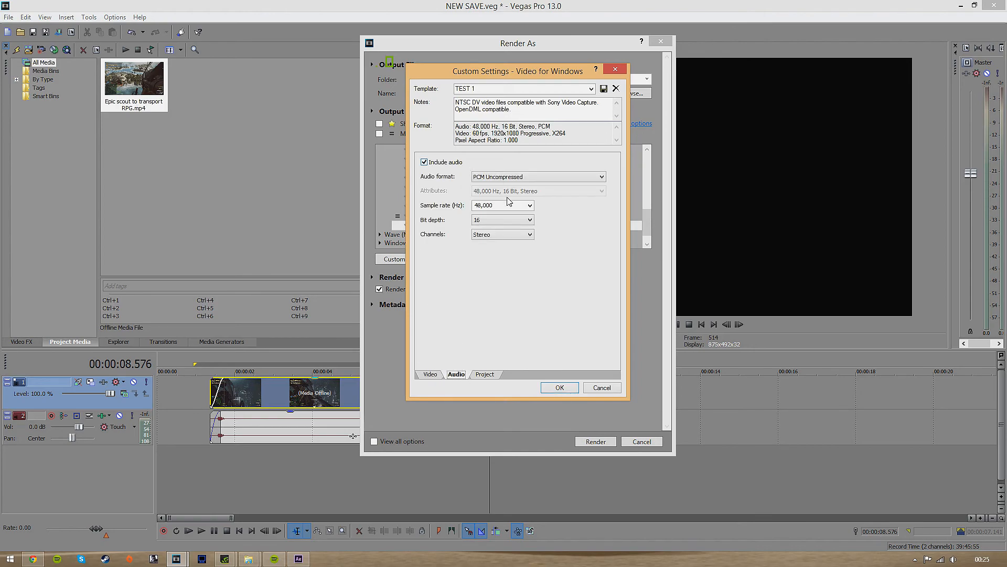
{"action": "mouse_move", "coordinate": [504, 176]}
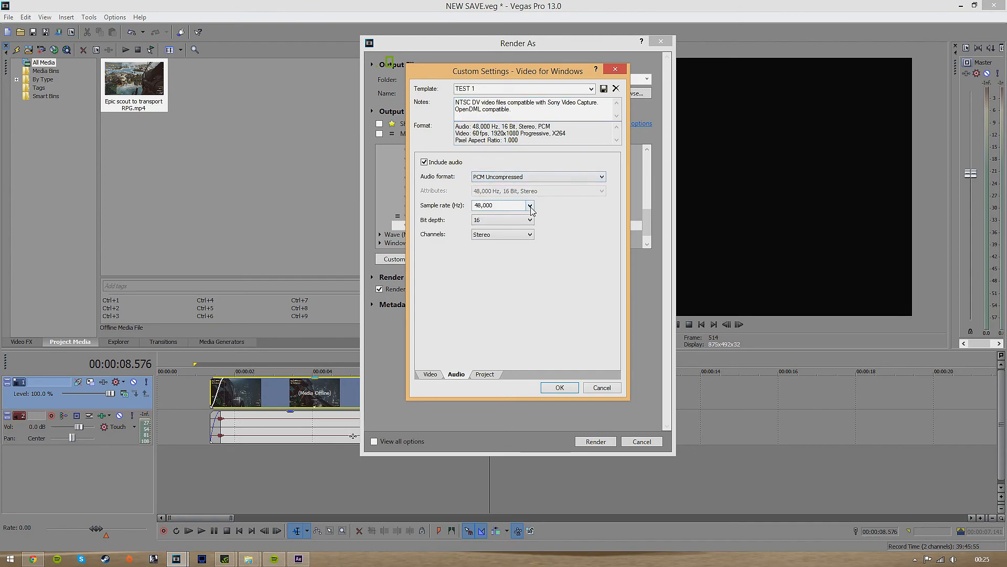
{"action": "triple_click", "coordinate": [499, 204]}
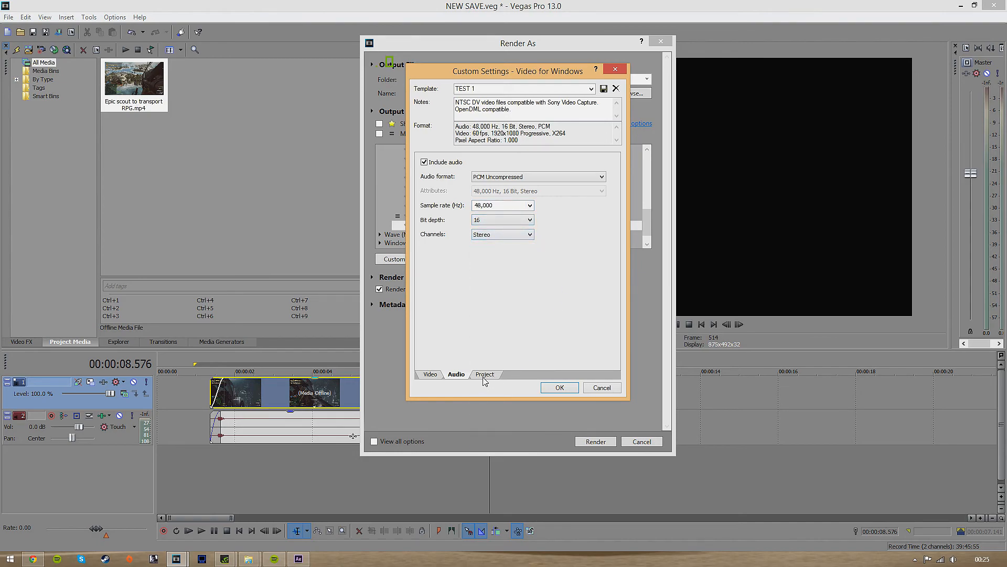
{"action": "left_click", "coordinate": [485, 373]}
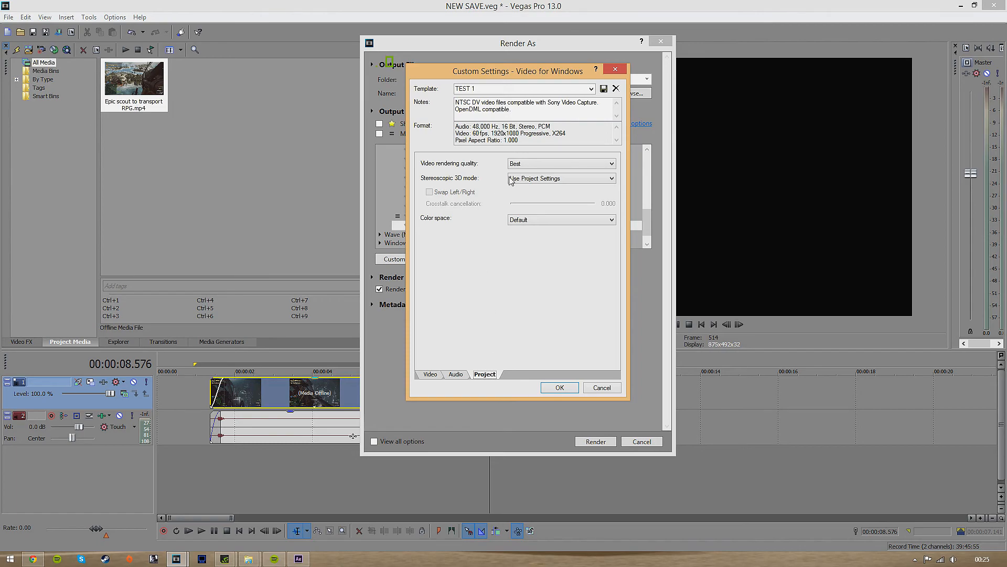
{"action": "mouse_move", "coordinate": [544, 180]}
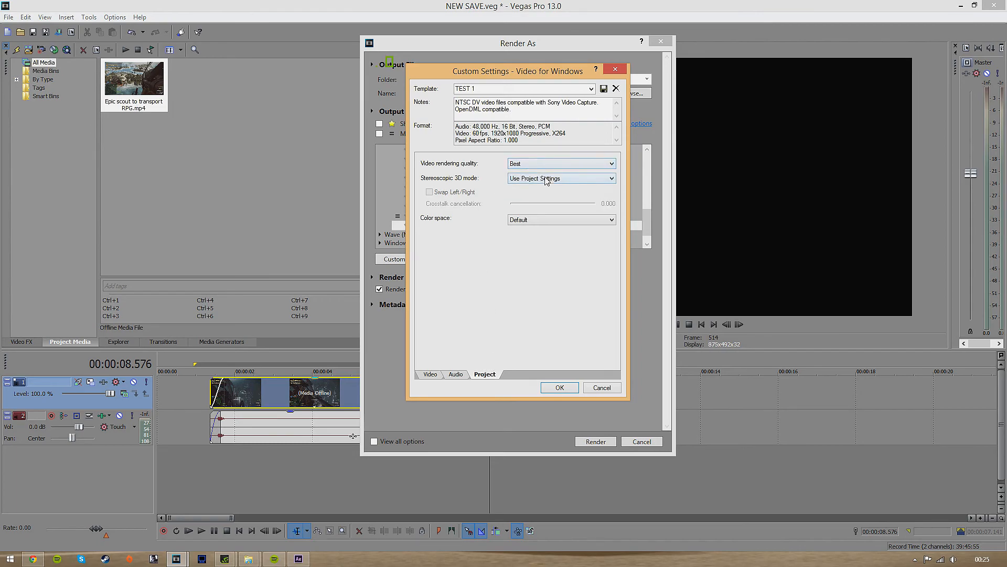
{"action": "mouse_move", "coordinate": [479, 235]}
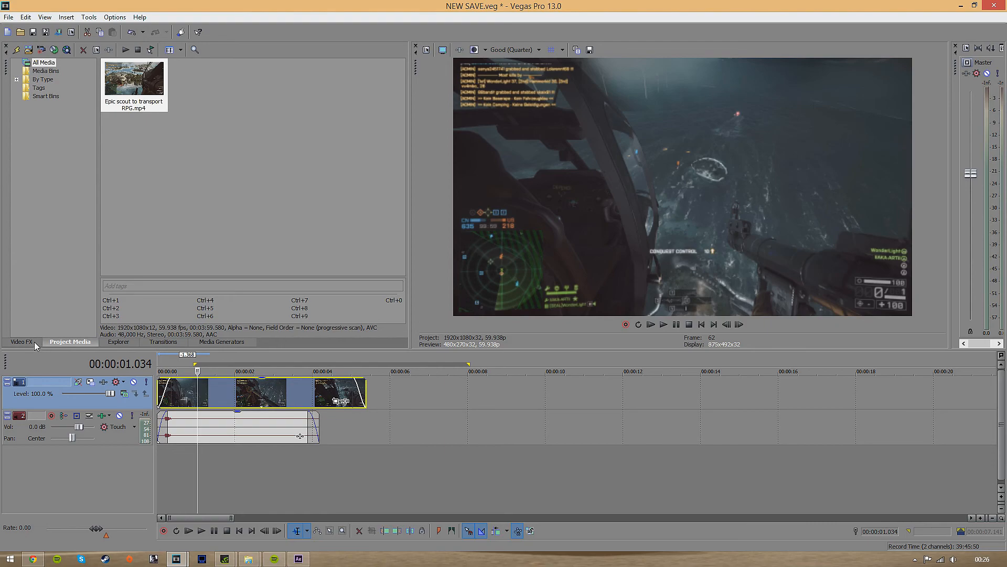
Add Color Curves and Sharpen to the clip's event FX chain via the Plug-In Chooser
{"action": "left_click", "coordinate": [21, 341]}
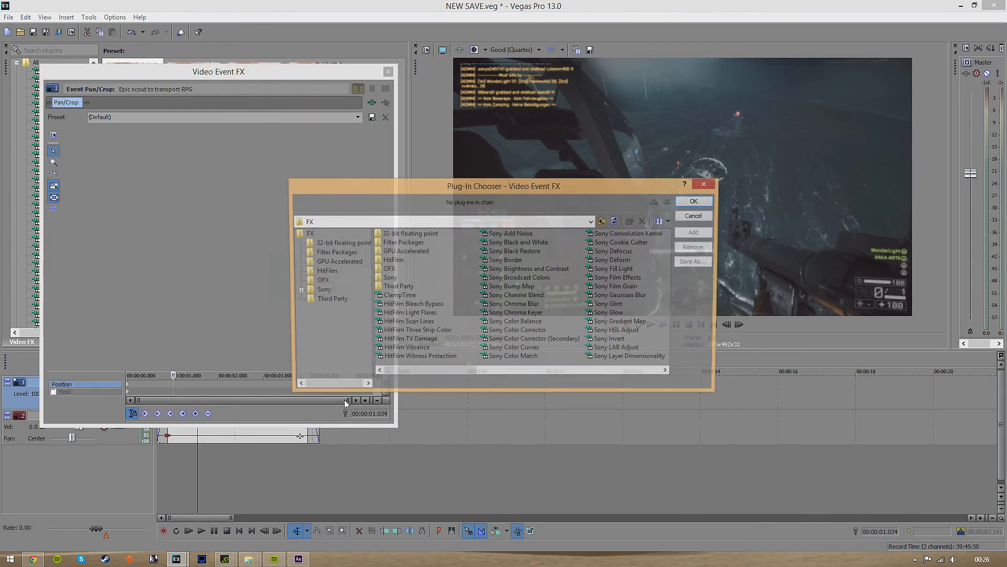
{"action": "left_click", "coordinate": [516, 348]}
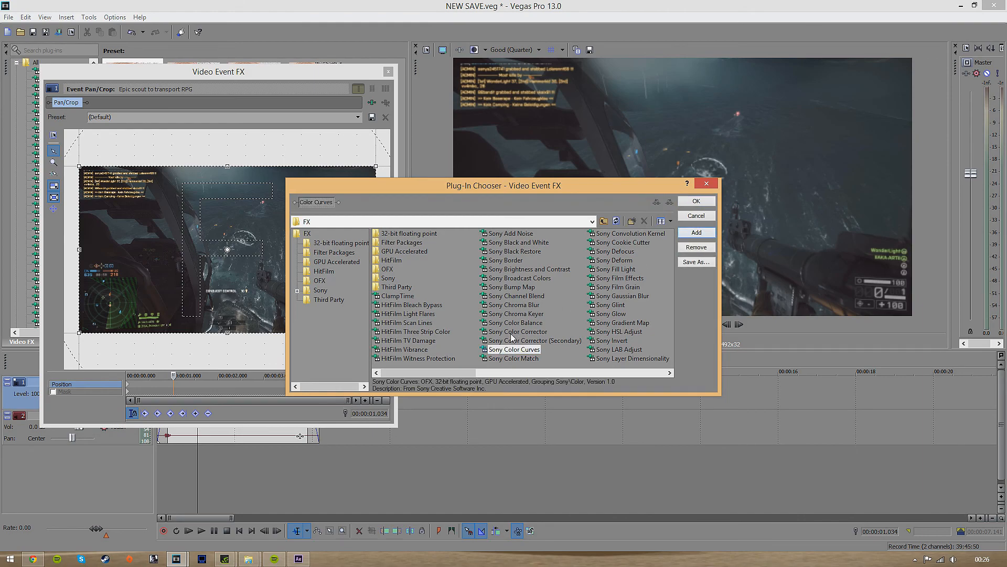
{"action": "left_click", "coordinate": [694, 232]}
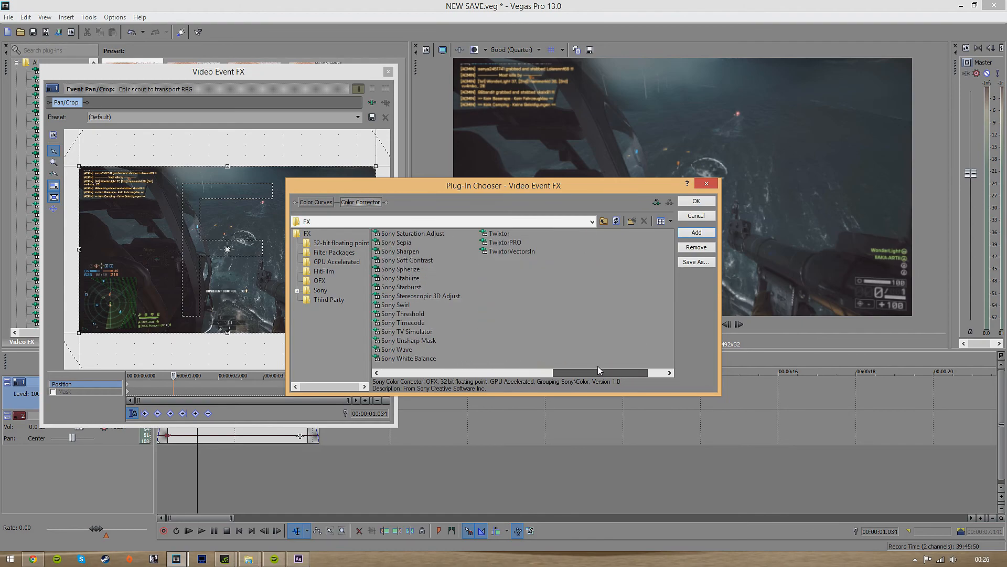
{"action": "left_click", "coordinate": [400, 251]}
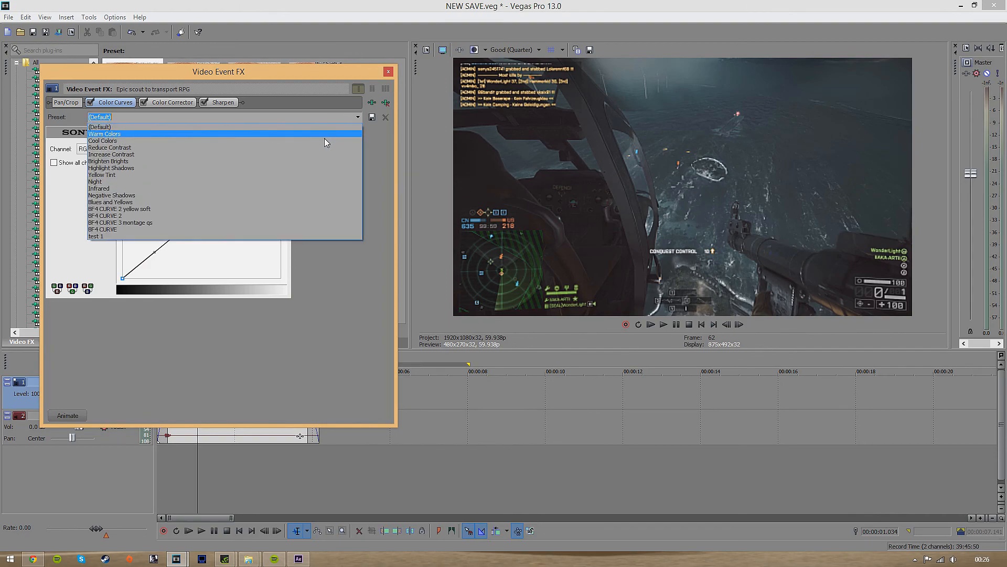
{"action": "mouse_move", "coordinate": [247, 216]}
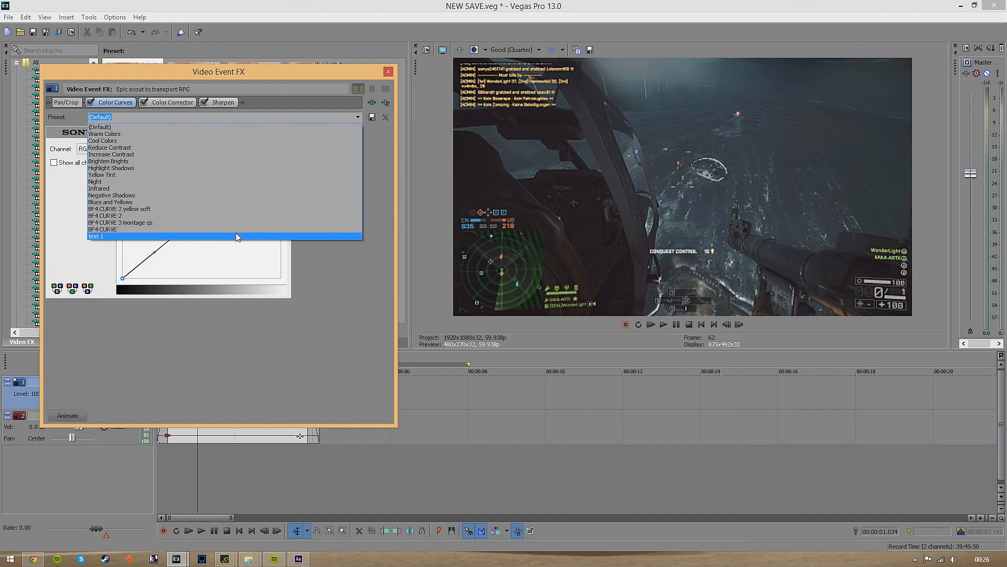
Try the BF4 CURVE 2 yellow soft, BF4 CURVE 2, 3 and BF4 CURVE presets, settling on test 1
{"action": "left_click", "coordinate": [118, 208]}
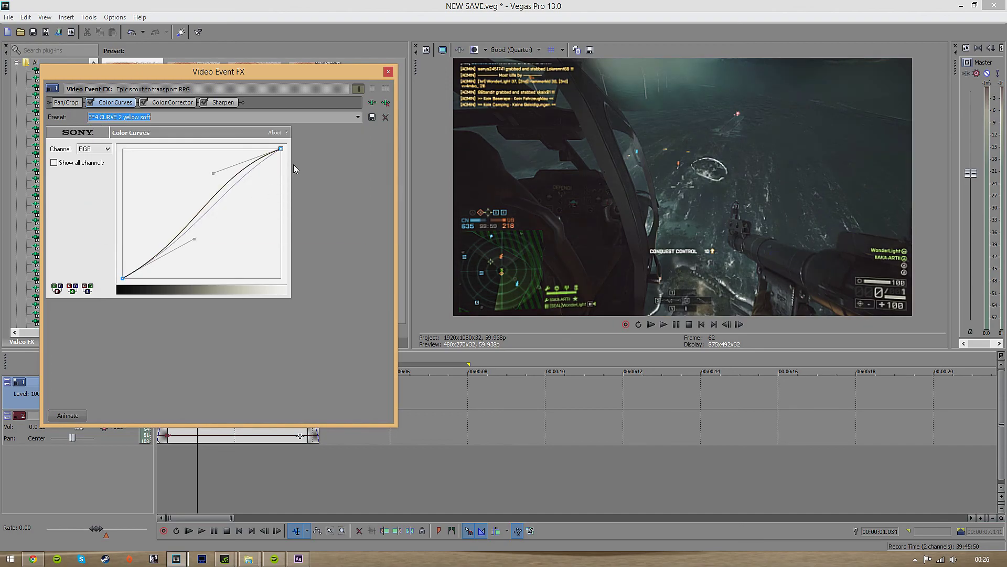
{"action": "left_click", "coordinate": [358, 117]}
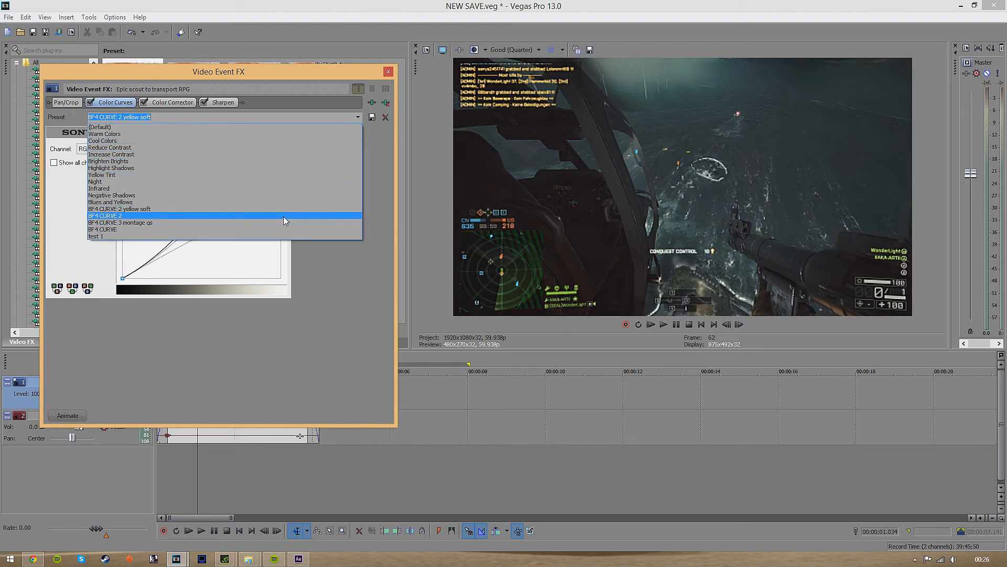
{"action": "left_click", "coordinate": [104, 215]}
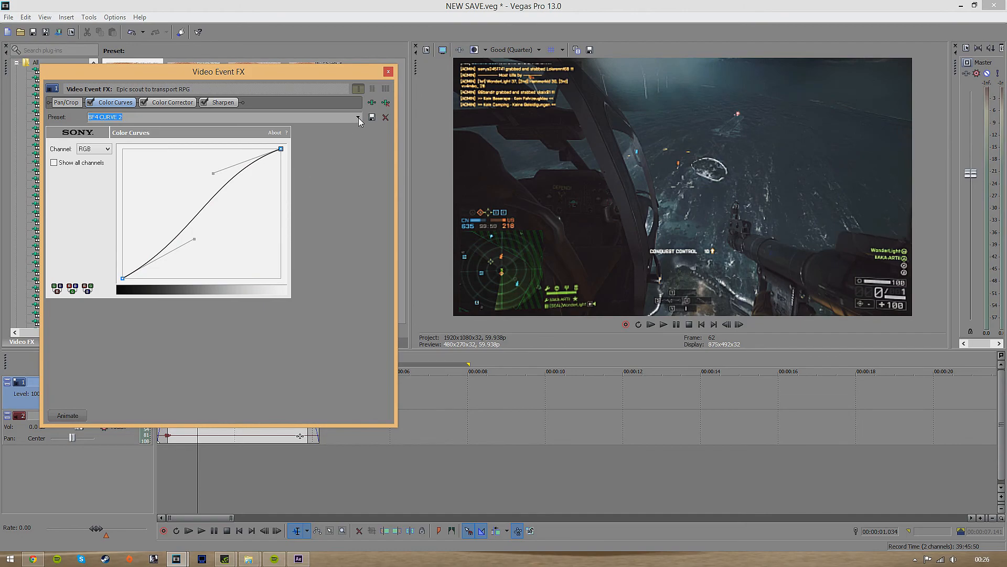
{"action": "left_click", "coordinate": [358, 117]}
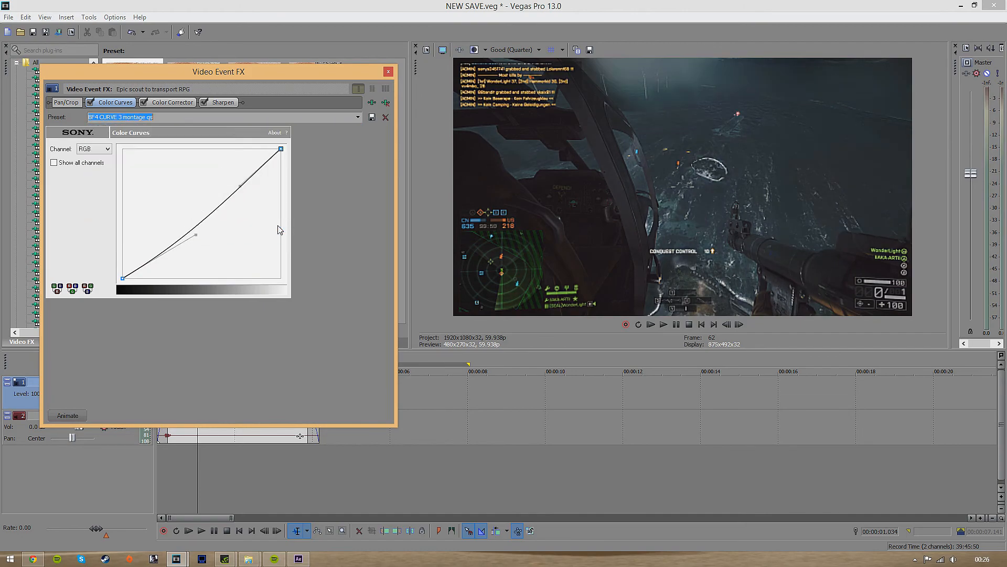
{"action": "left_click", "coordinate": [358, 117]}
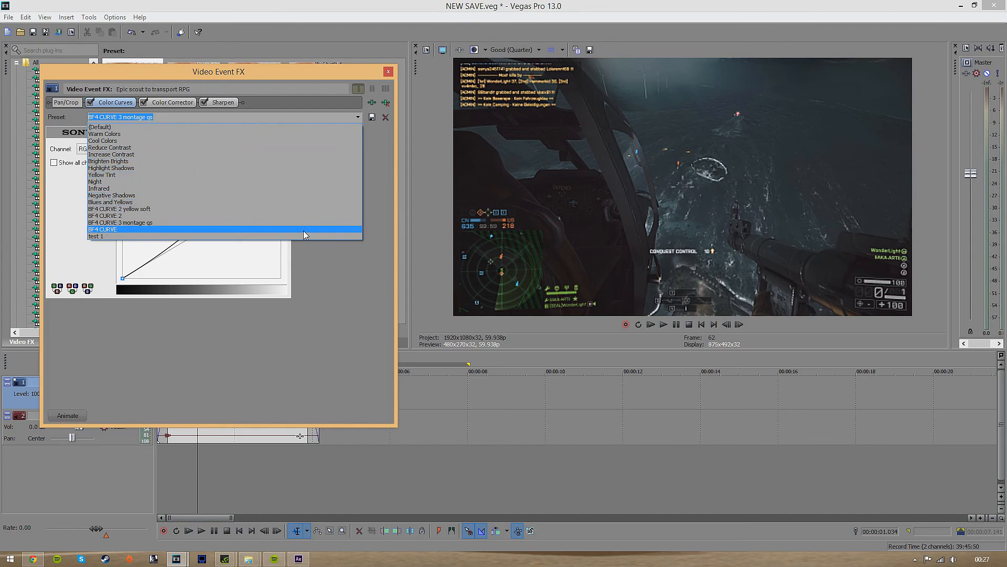
{"action": "left_click", "coordinate": [102, 230]}
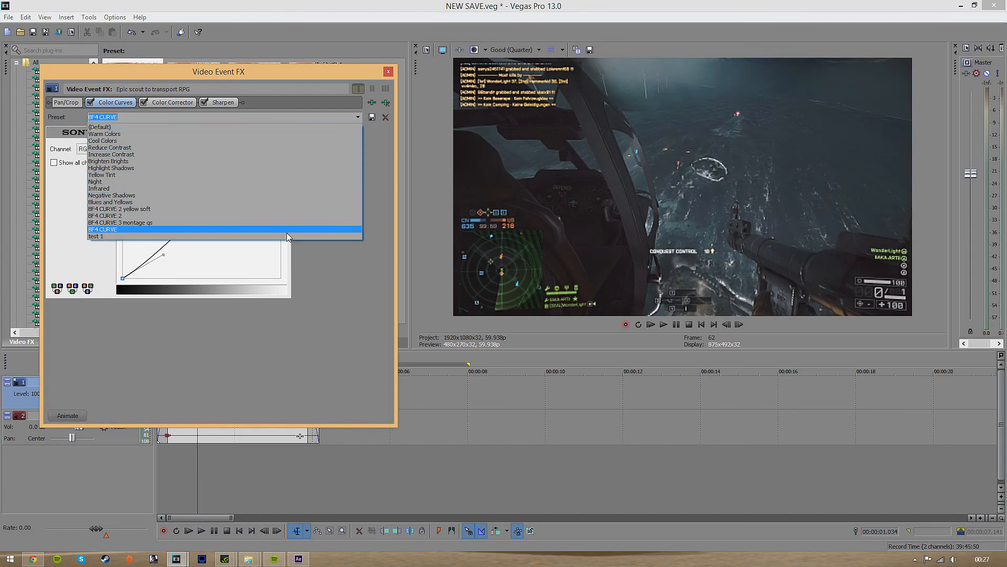
{"action": "left_click", "coordinate": [95, 236]}
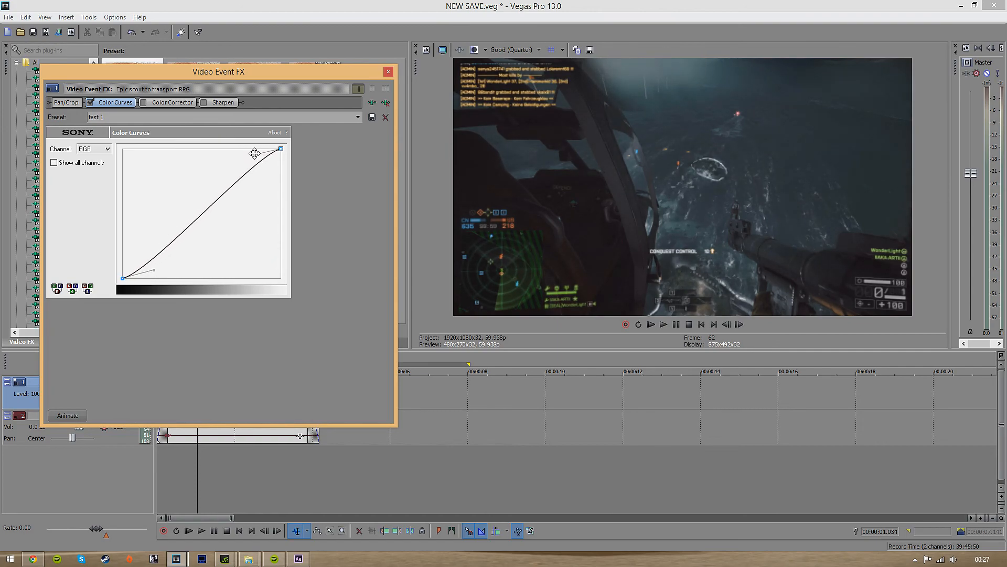
Keep Color Corrector on (Default) and shift its Mid wheel to 346.61, 0.0685
{"action": "left_click", "coordinate": [171, 102]}
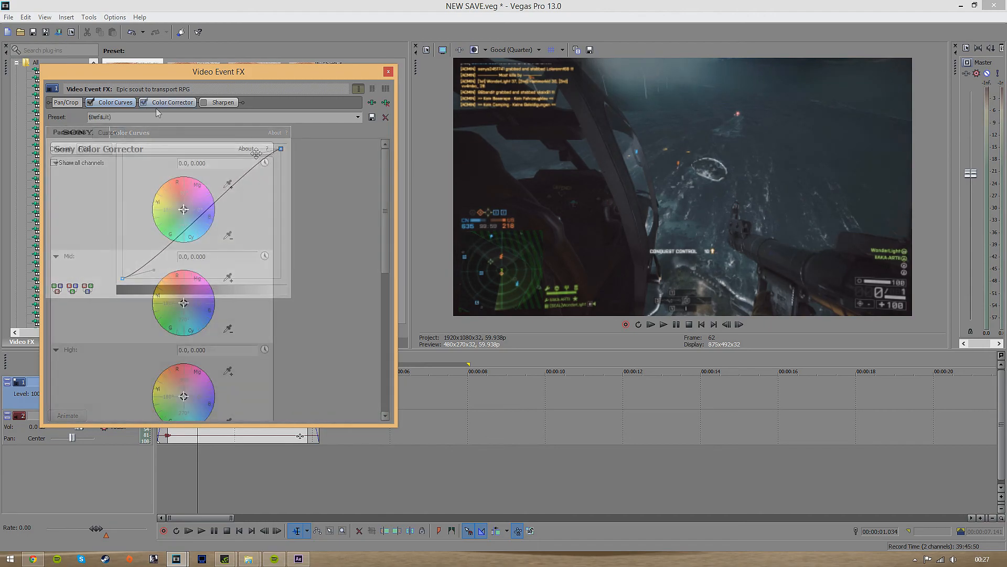
{"action": "left_click", "coordinate": [359, 117]}
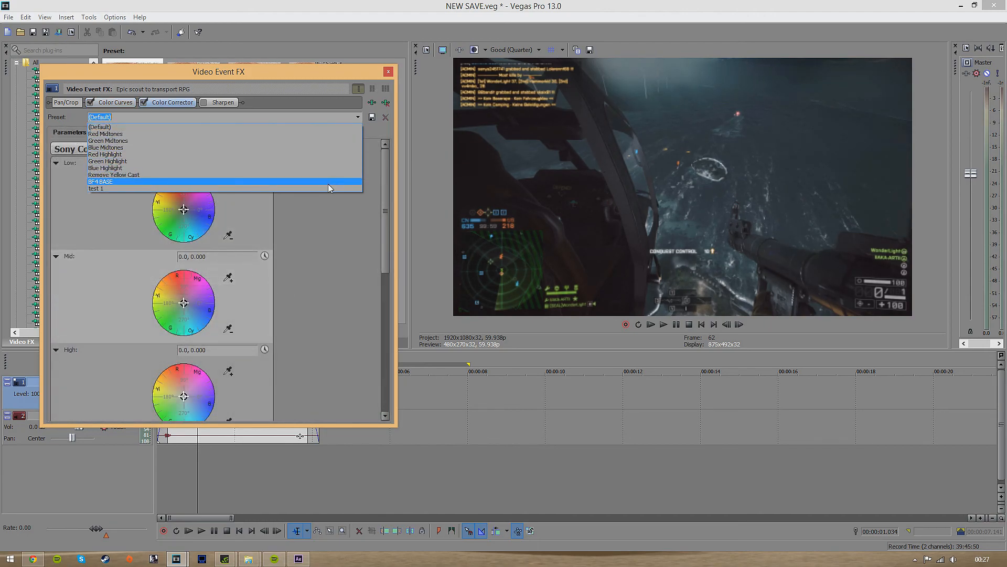
{"action": "mouse_move", "coordinate": [327, 187]}
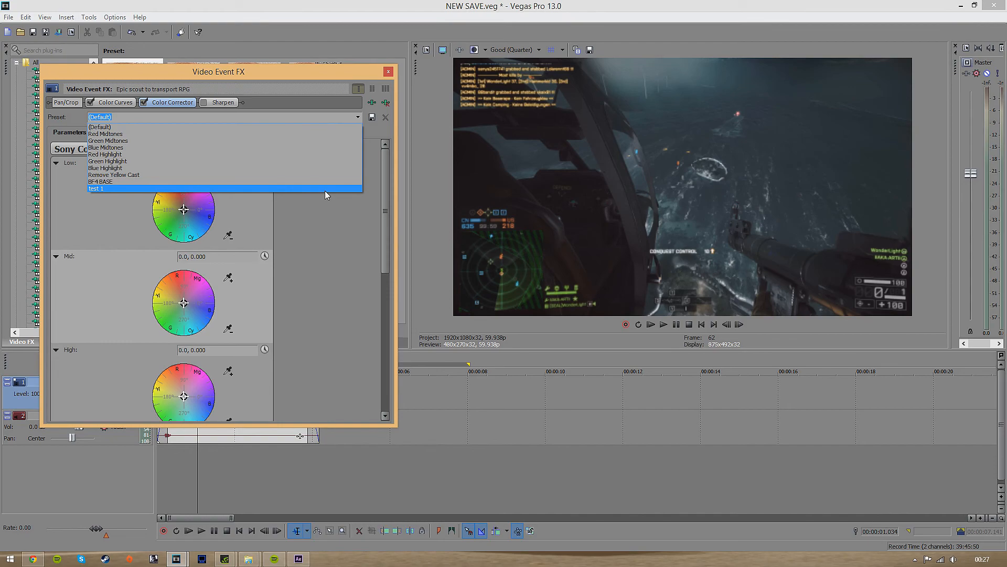
{"action": "mouse_move", "coordinate": [348, 195]}
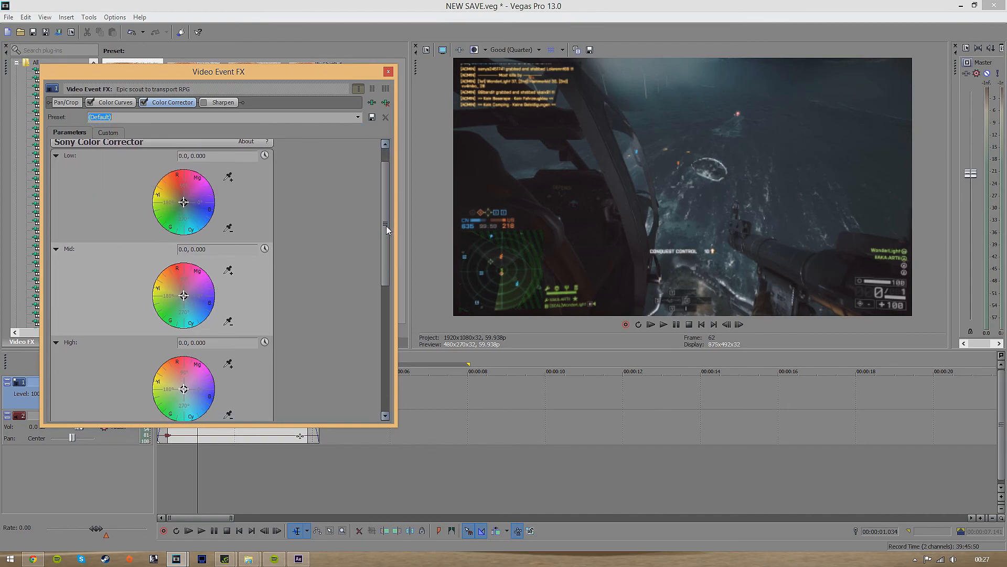
{"action": "scroll", "scroll_direction": "down", "scroll_amount": 3}
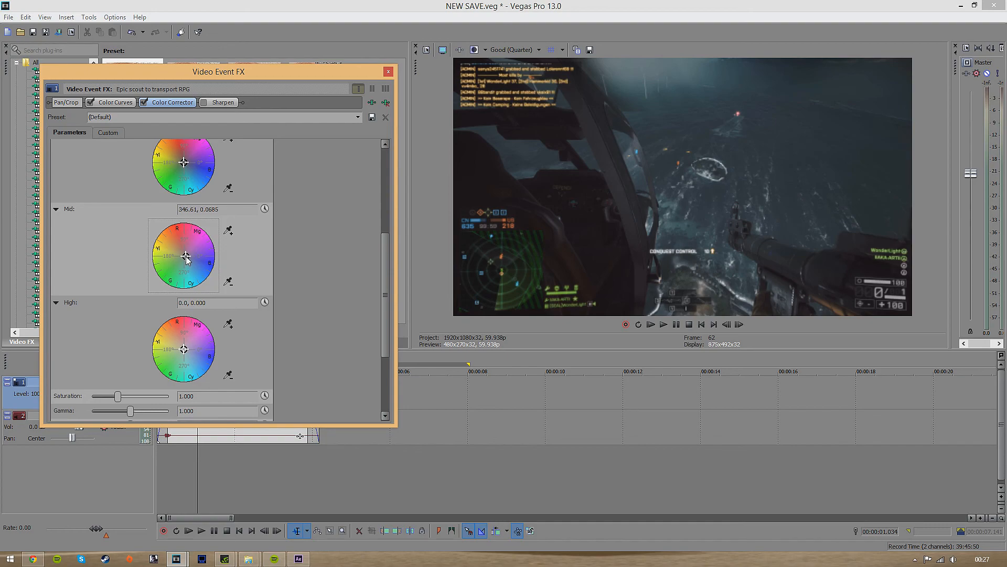
{"action": "mouse_move", "coordinate": [250, 283]}
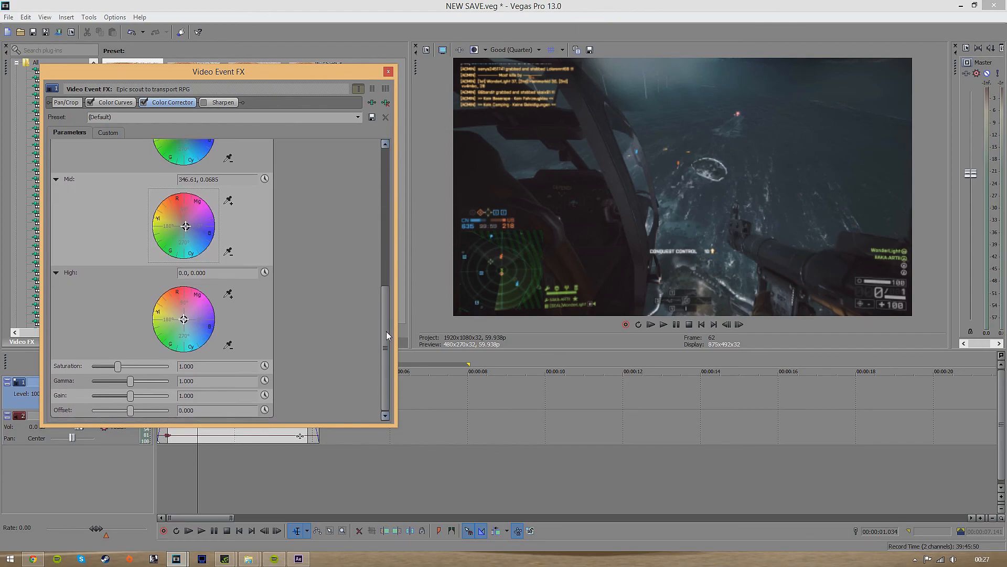
{"action": "mouse_move", "coordinate": [224, 370]}
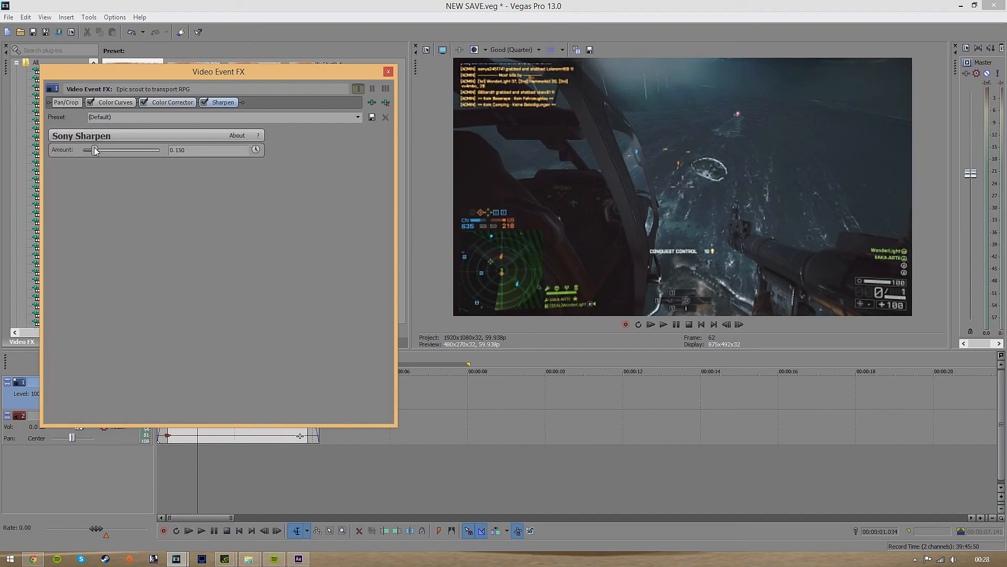
{"action": "mouse_move", "coordinate": [266, 215]}
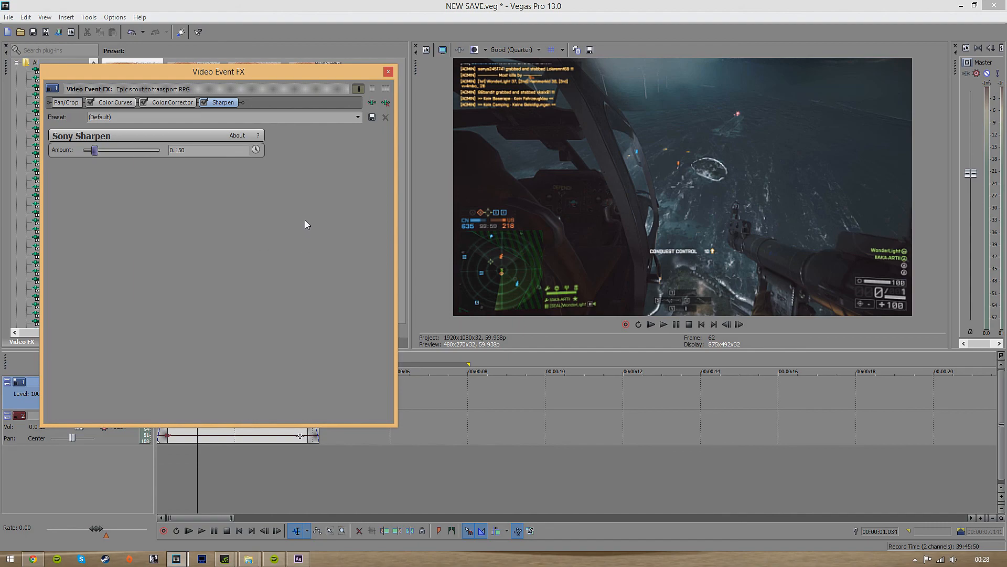
{"action": "mouse_move", "coordinate": [339, 279]}
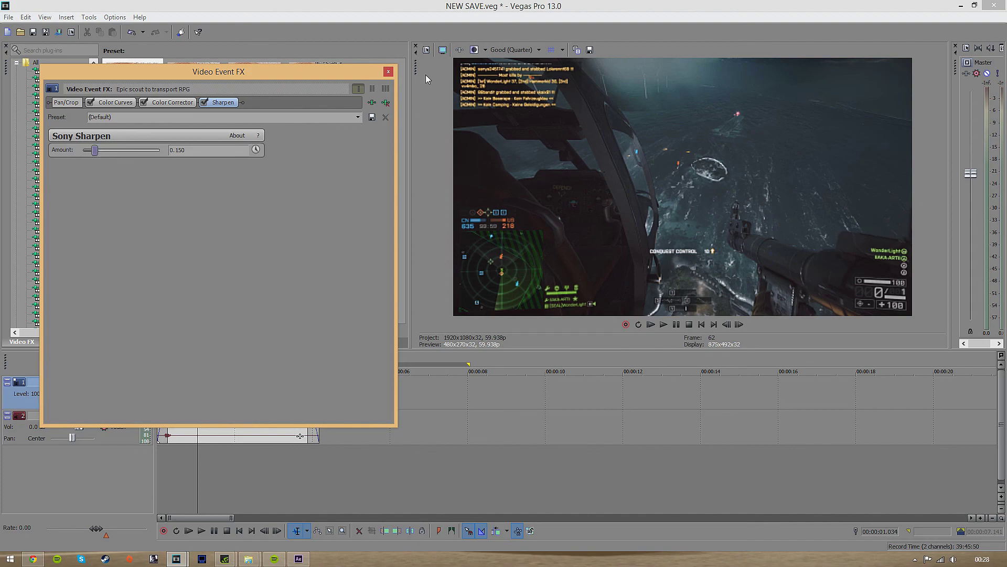
{"action": "mouse_move", "coordinate": [364, 78]}
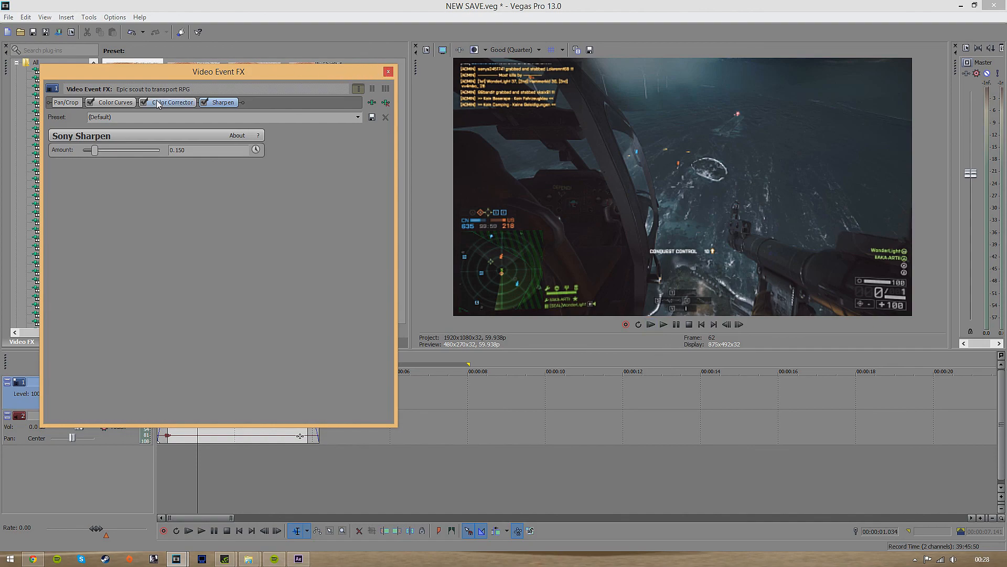
With Sharpen at 0.150, glance at Color Curves and close the Video Event FX window
{"action": "left_click", "coordinate": [115, 101]}
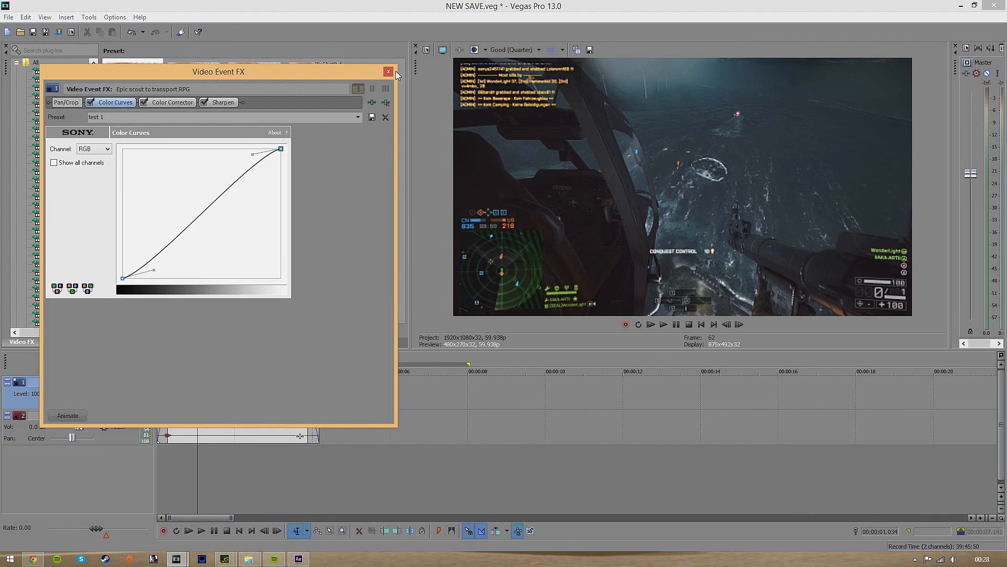
{"action": "left_click", "coordinate": [388, 71]}
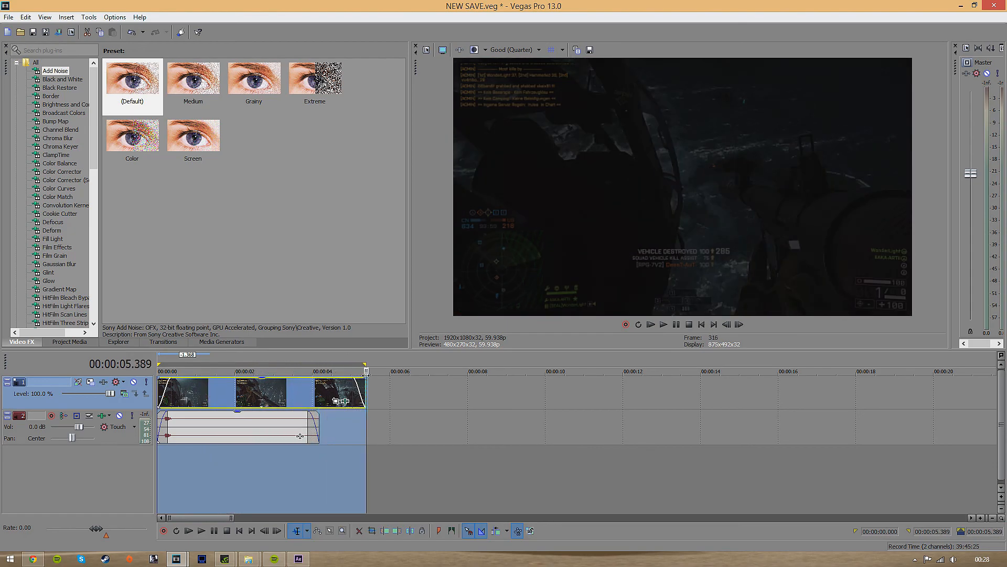
{"action": "left_click", "coordinate": [314, 370]}
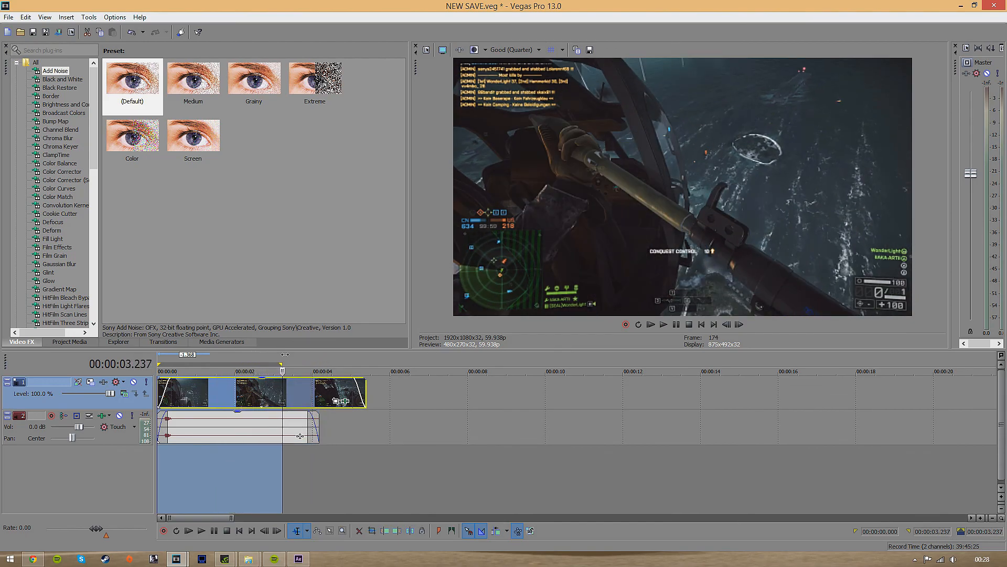
{"action": "left_click", "coordinate": [366, 370]}
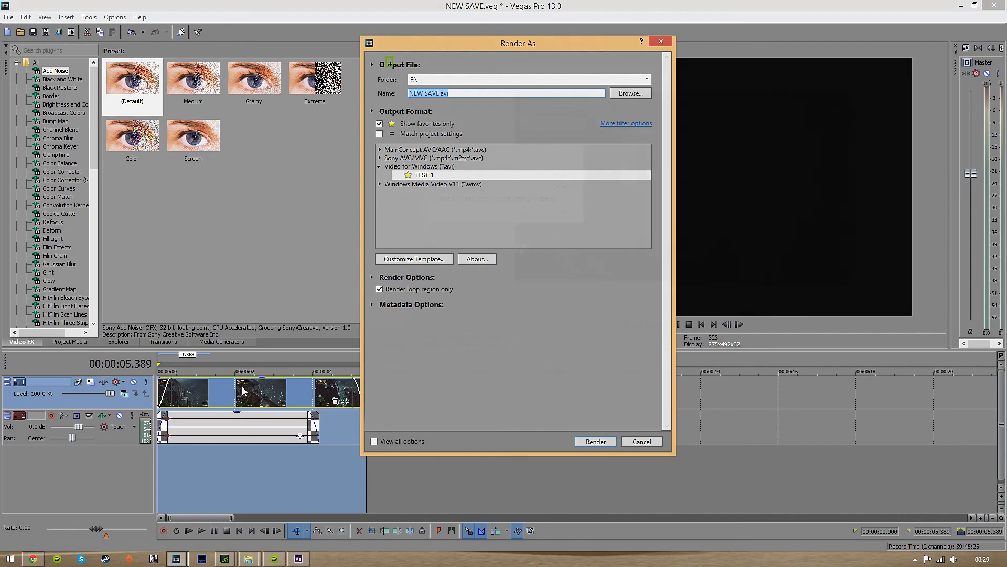
Start rendering the loop region to NEW SAVE.avi with the TEST 1 Video for Windows template
{"action": "left_click", "coordinate": [594, 442]}
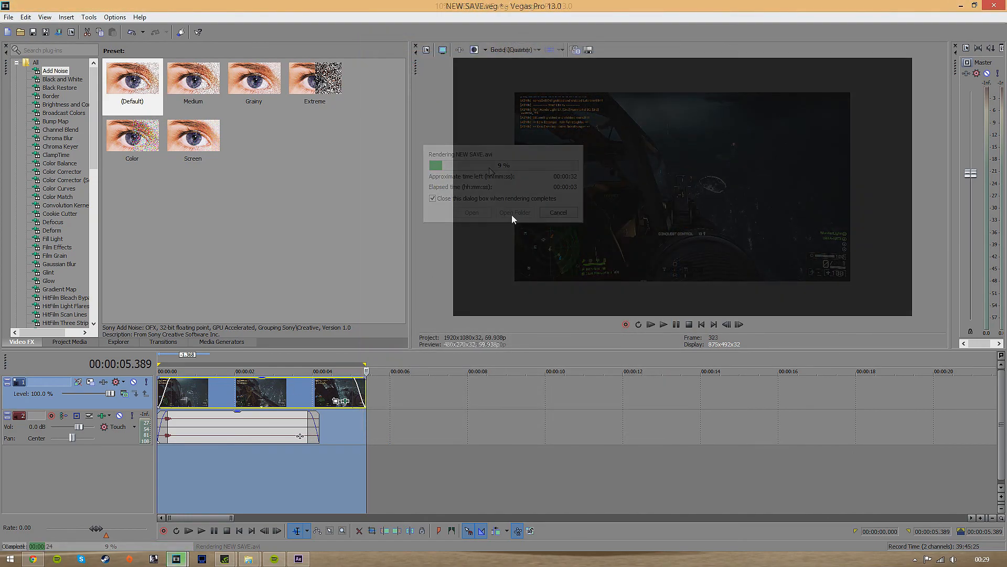
{"action": "left_click", "coordinate": [557, 212]}
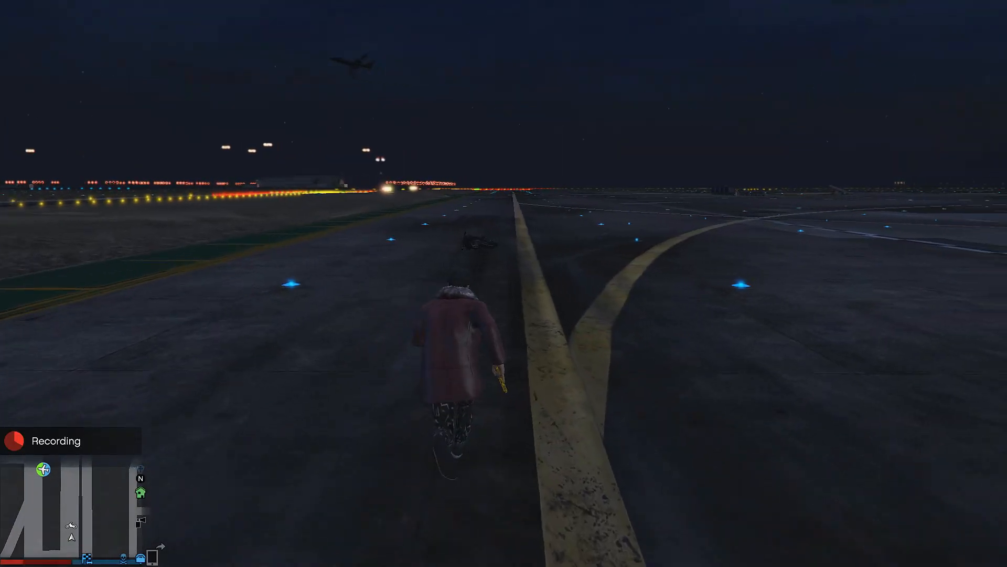
{"action": "key", "text": "tab"}
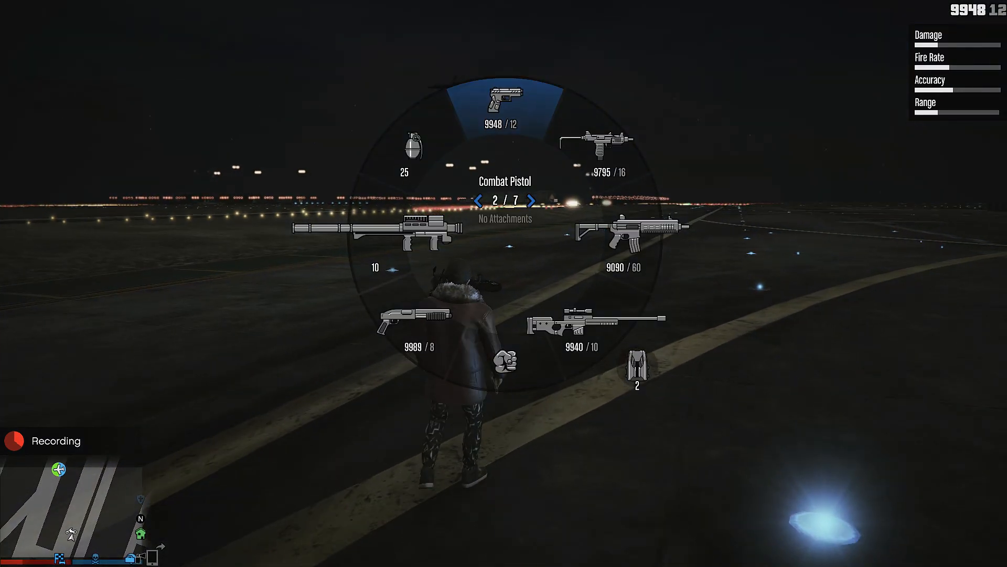